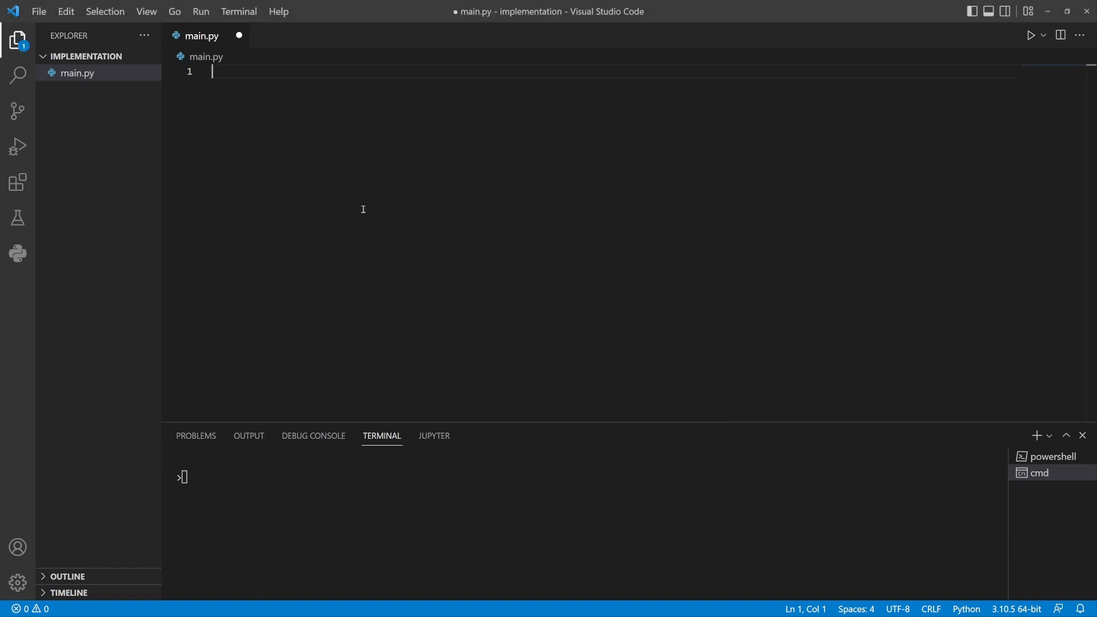
Write the stub def give_k_position(k: int) returning 0 and save main.py.
text(de)
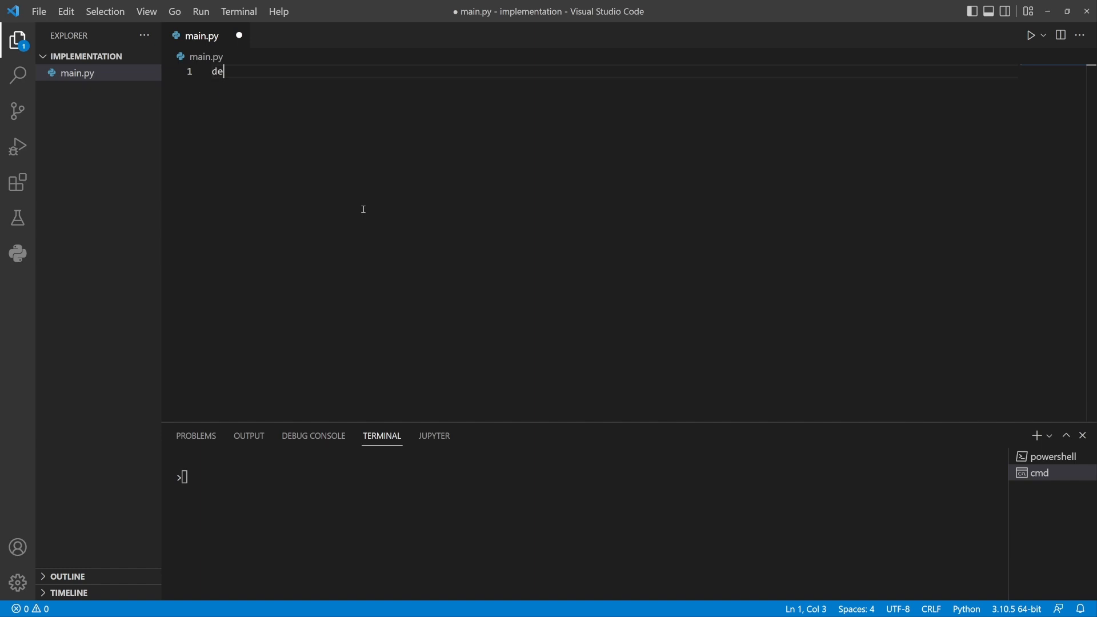
text(f give_k_)
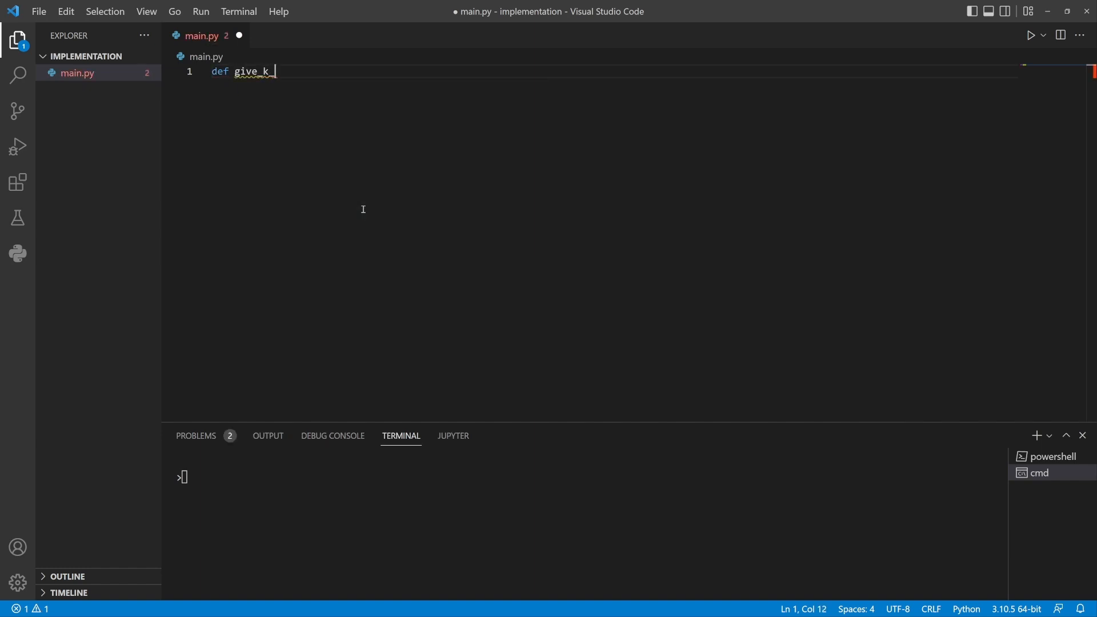
text(position)
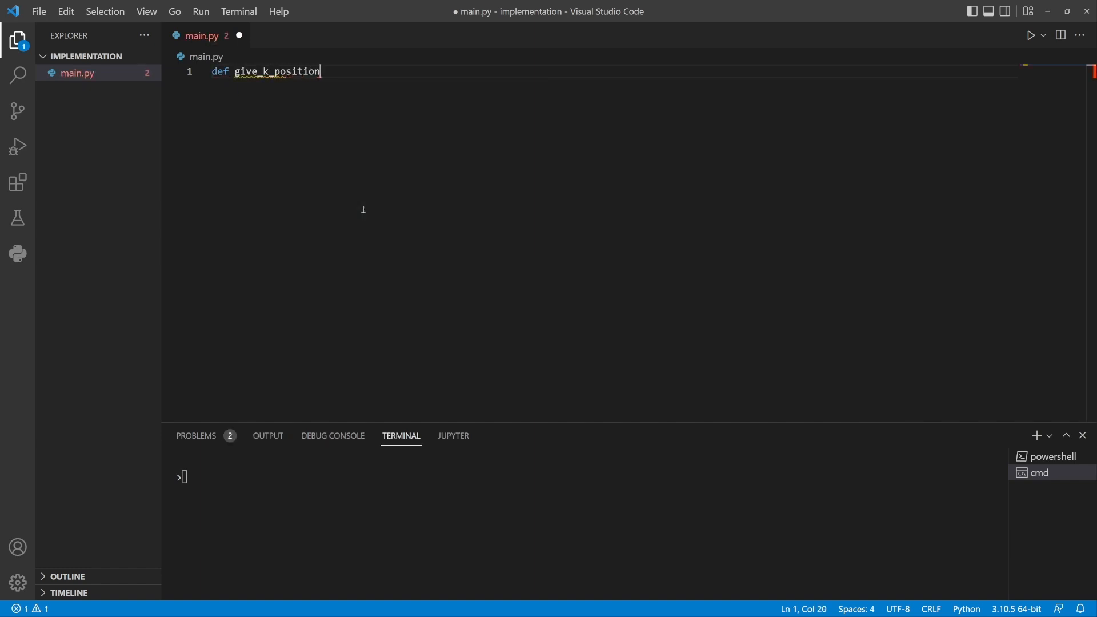
text(())
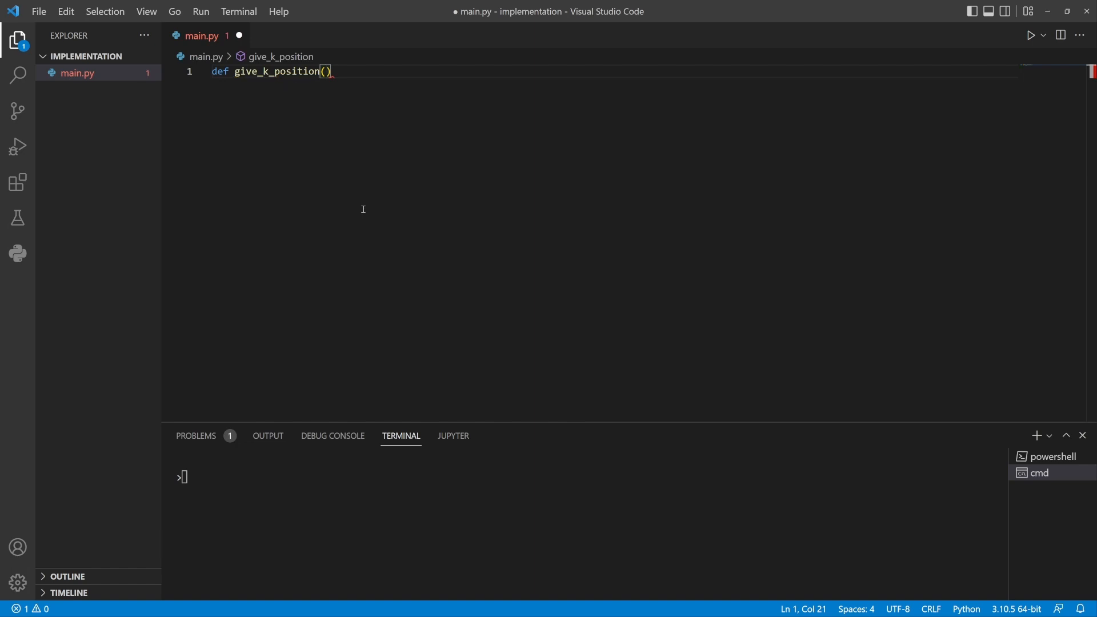
text(k)
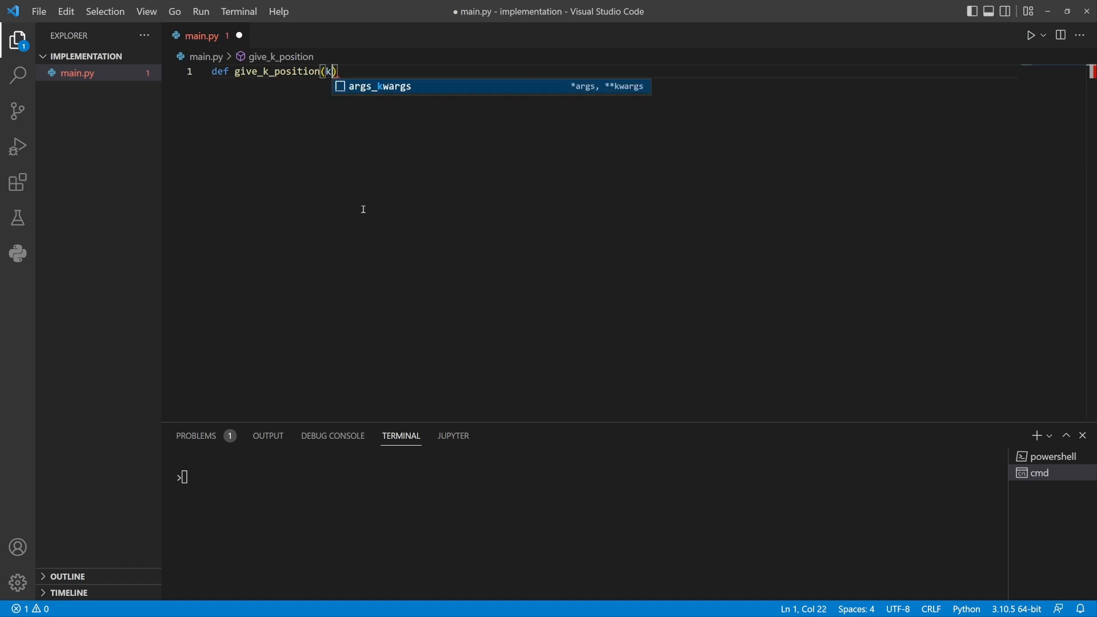
text(: int)
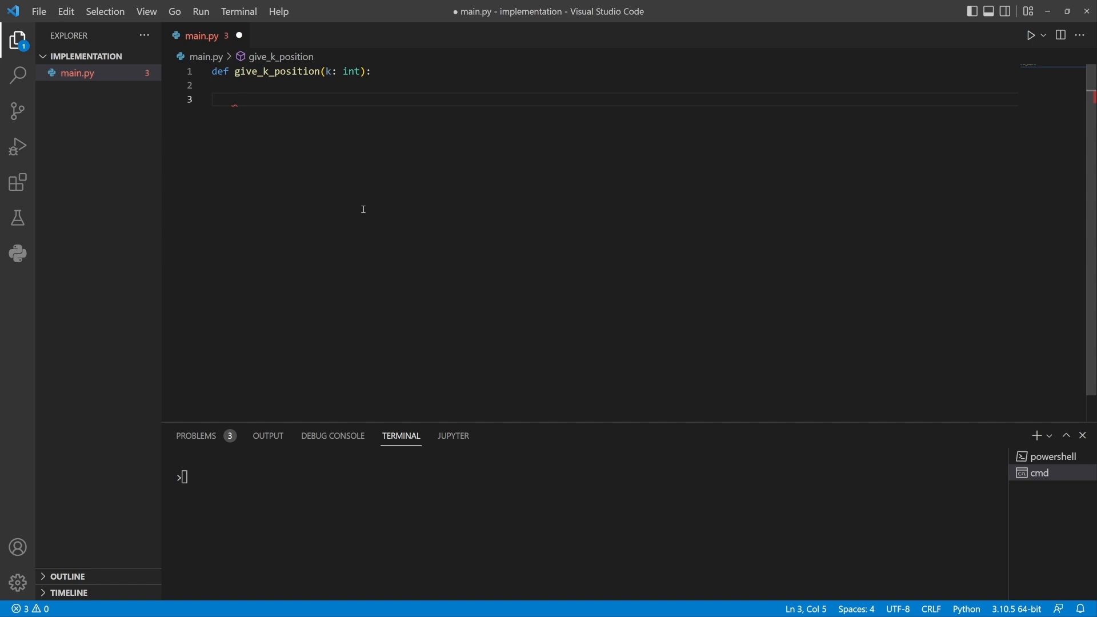
text(return 0)
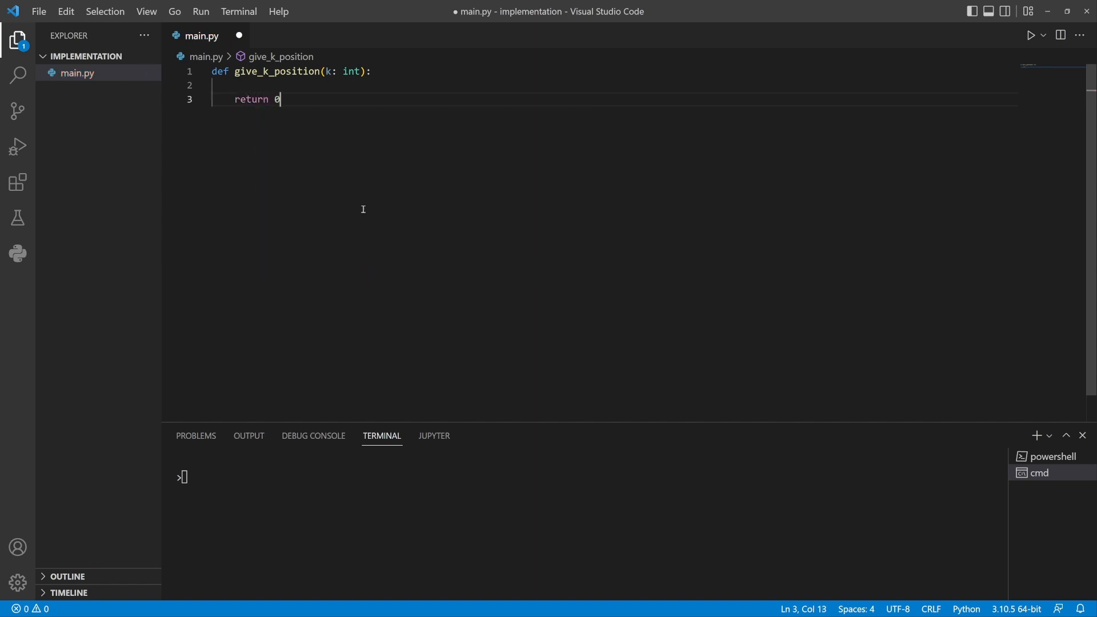
key(ctrl+s)
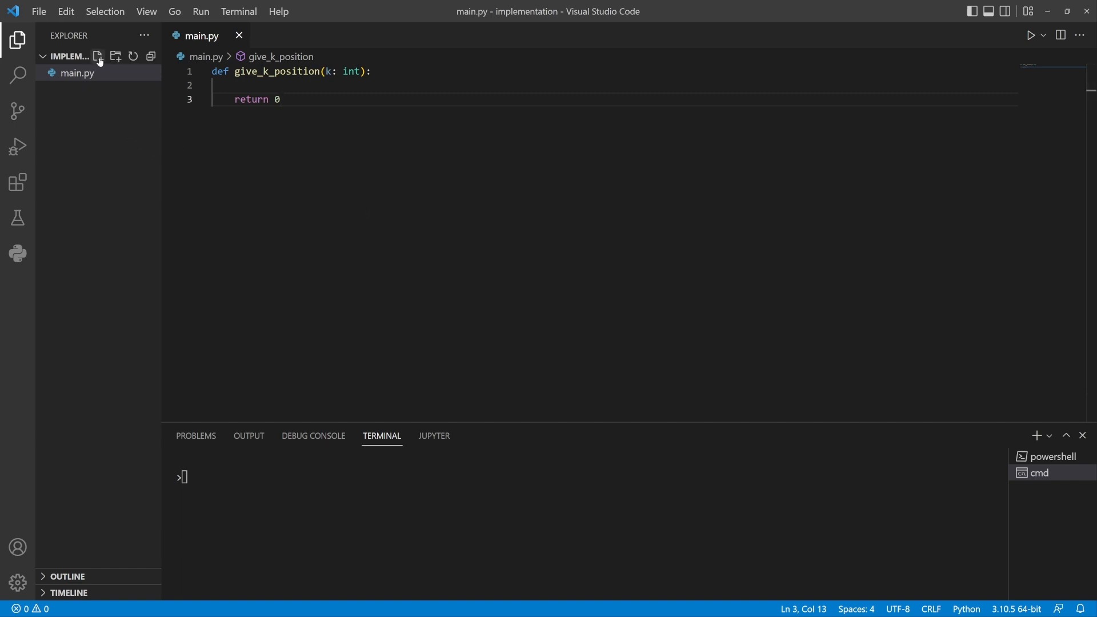
Create test_cases.py importing give_k_position from main.
click(98, 56)
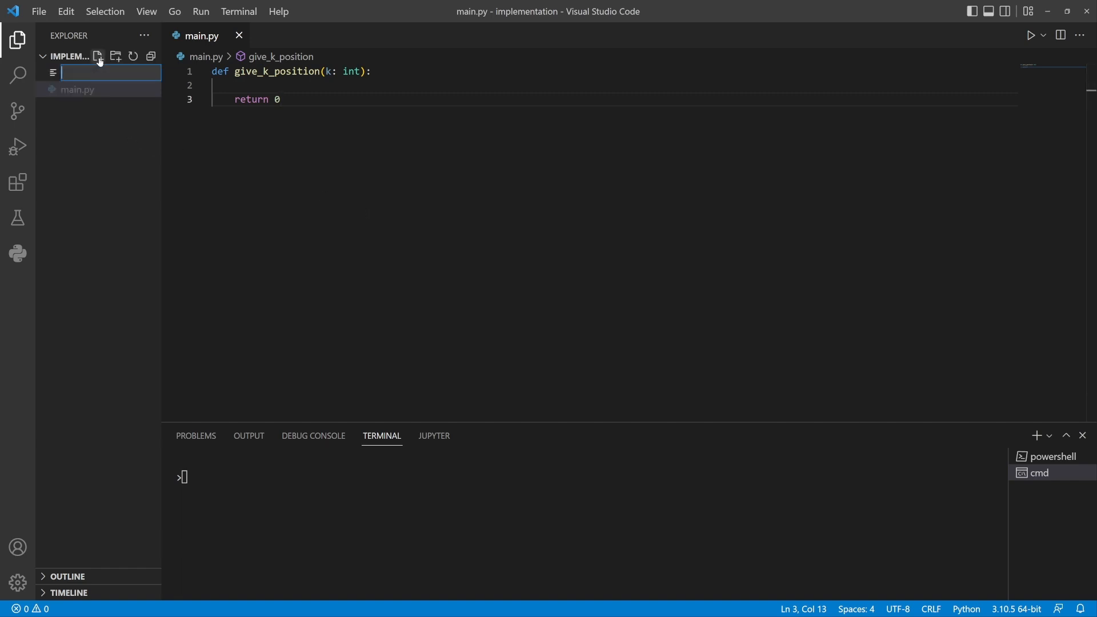
text(test_cases.py)
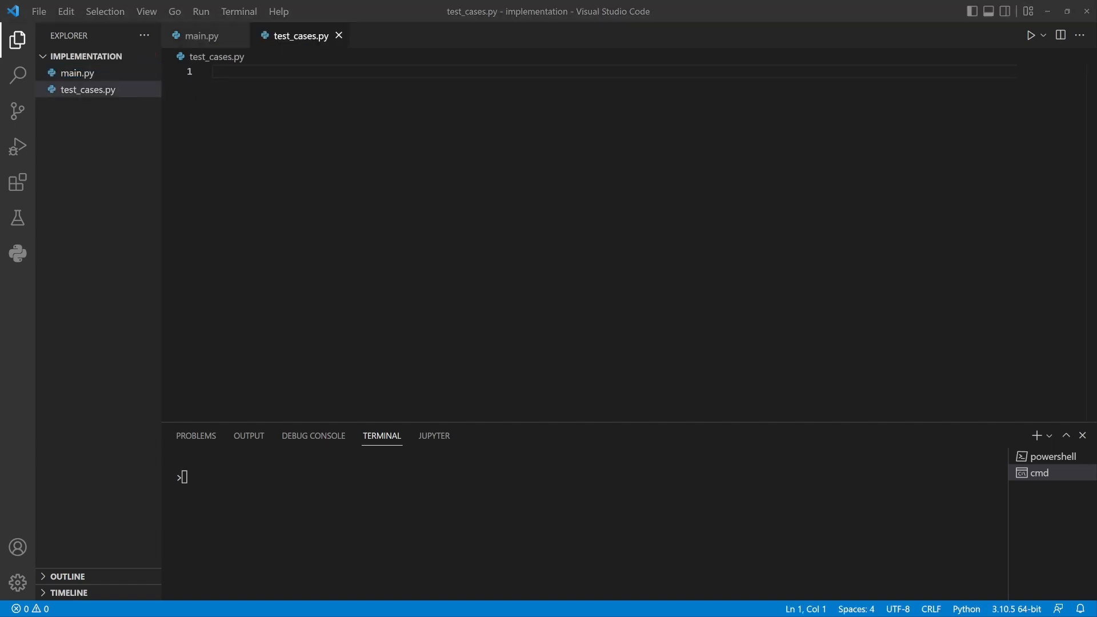
mouse_move(267, 214)
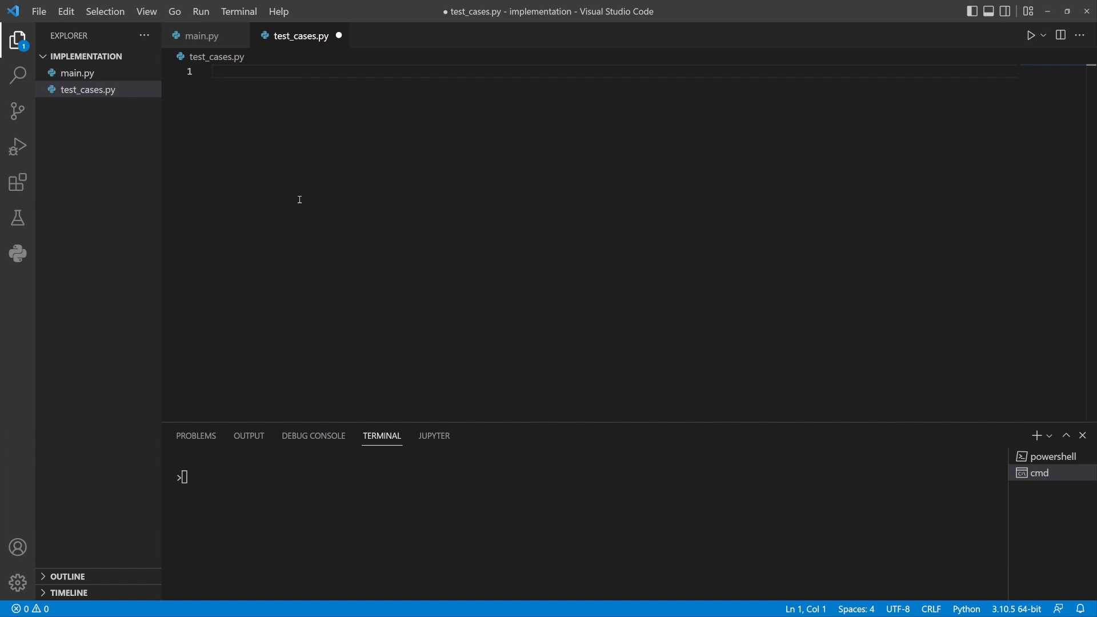
text(from main import)
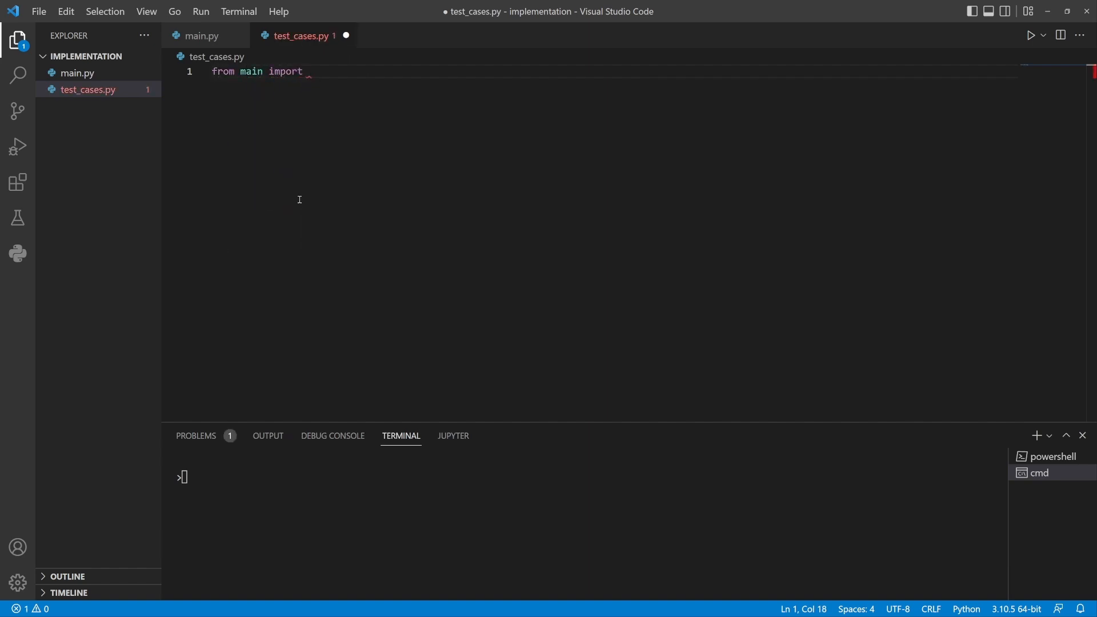
text(give_k_position)
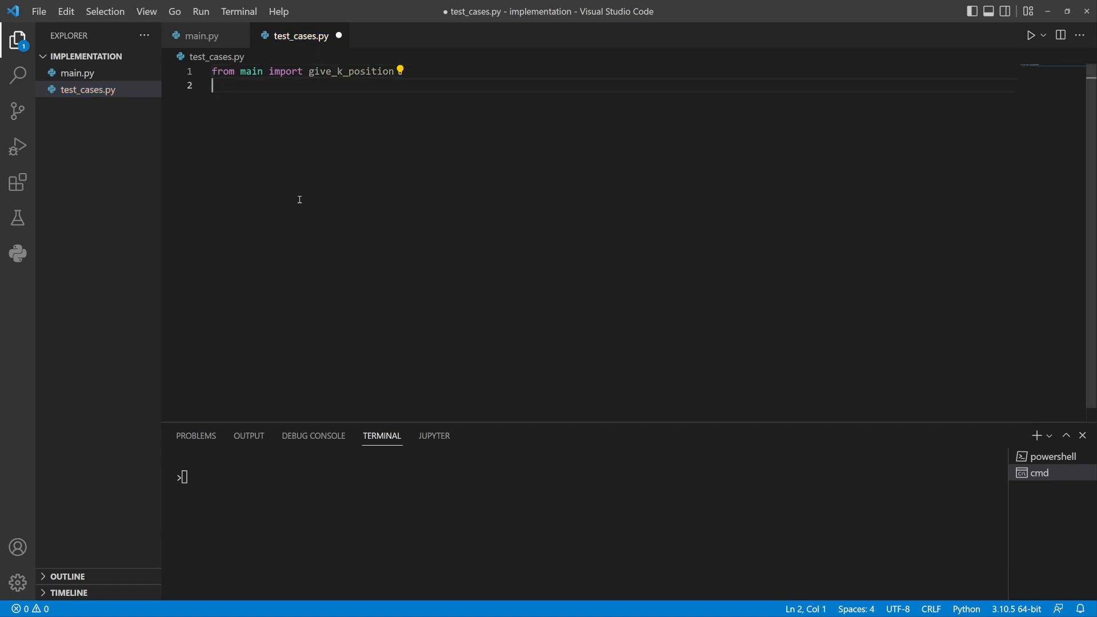
Write test_case_1 asserting give_k_position(1) equals the first sample output.
text(def test_c)
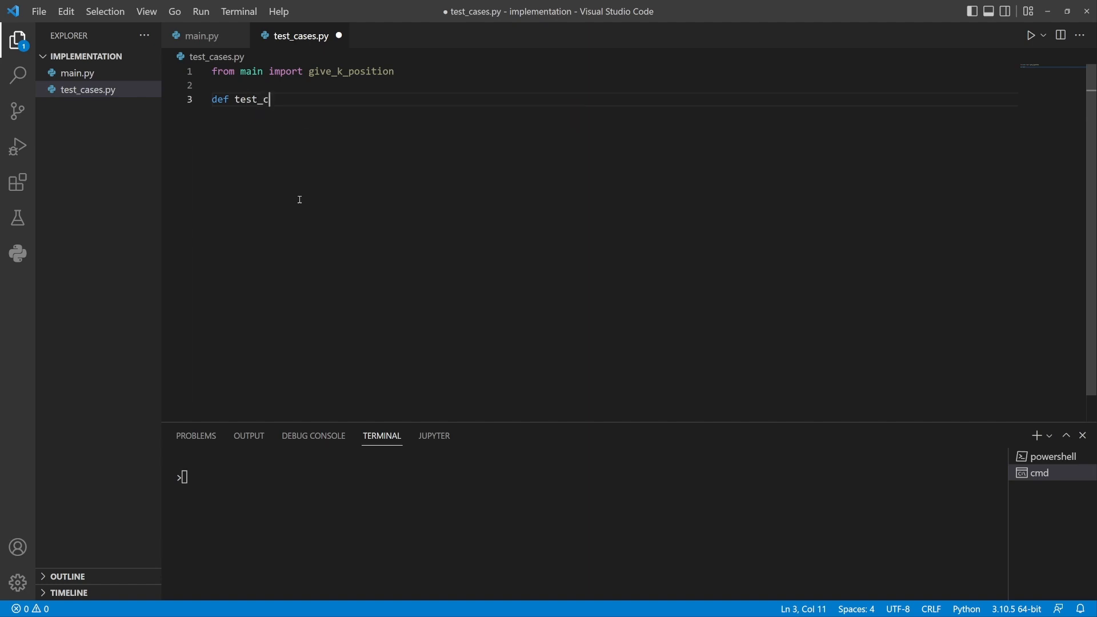
text(ase_1():)
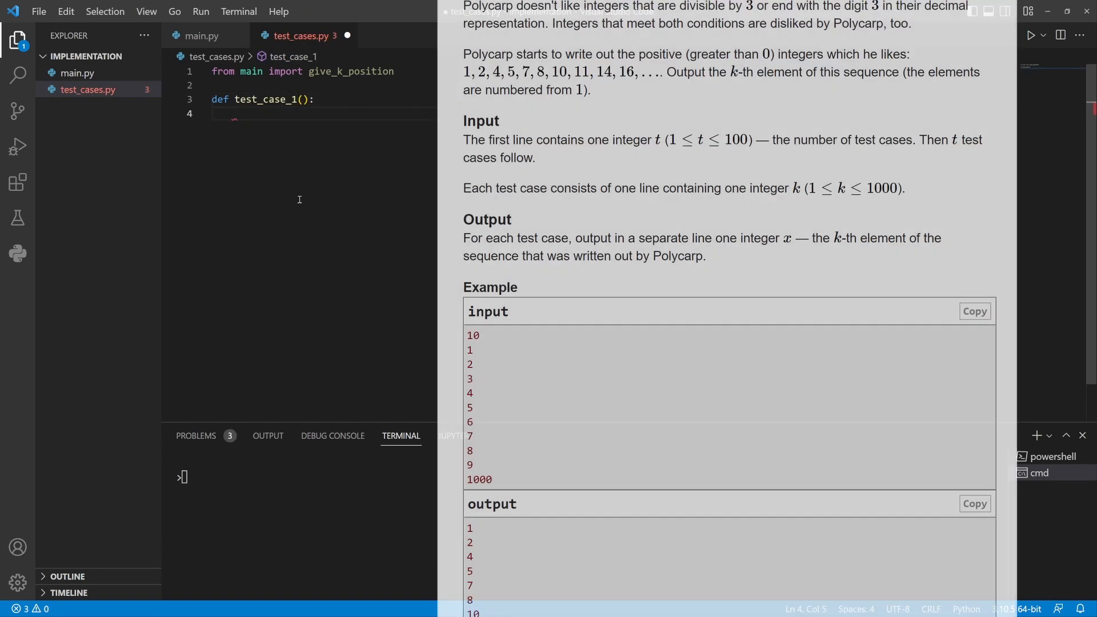
text(assert)
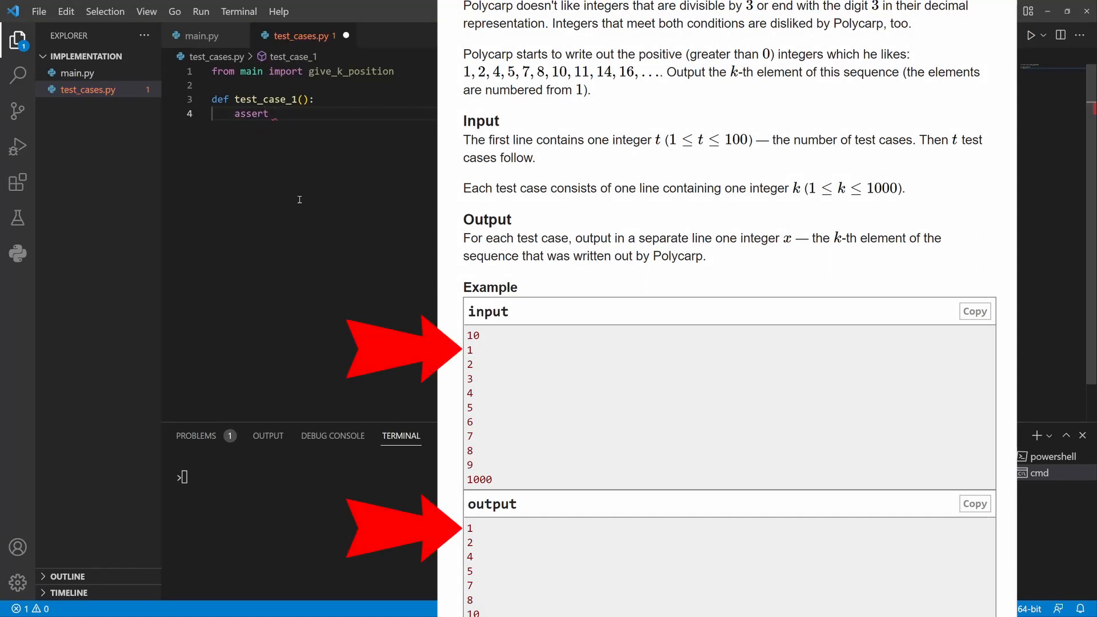
text(give_k_position)
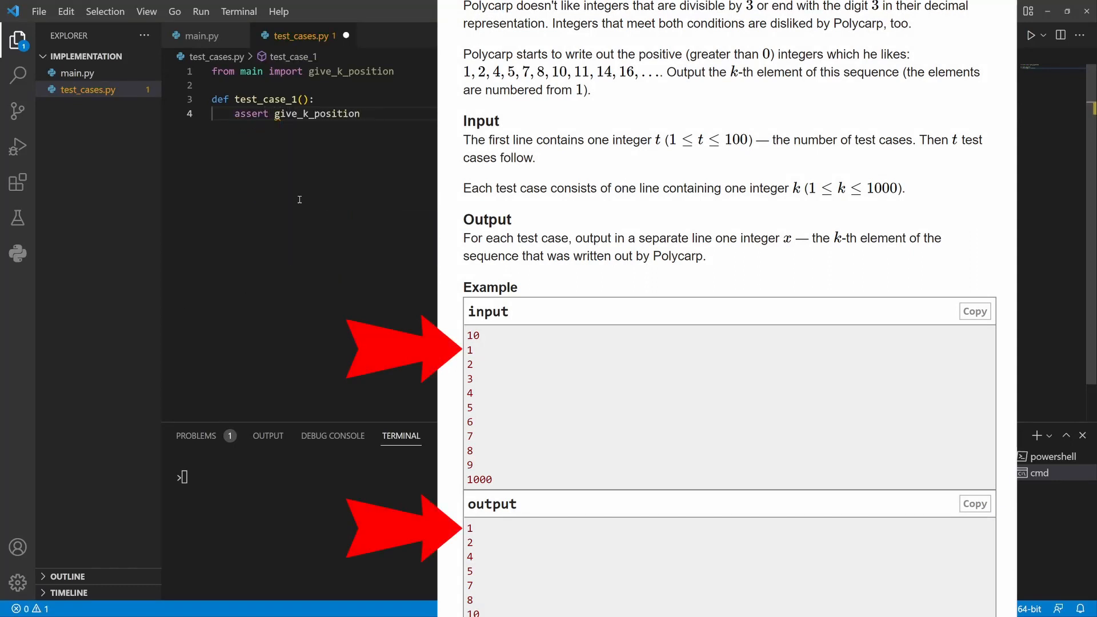
text((1))
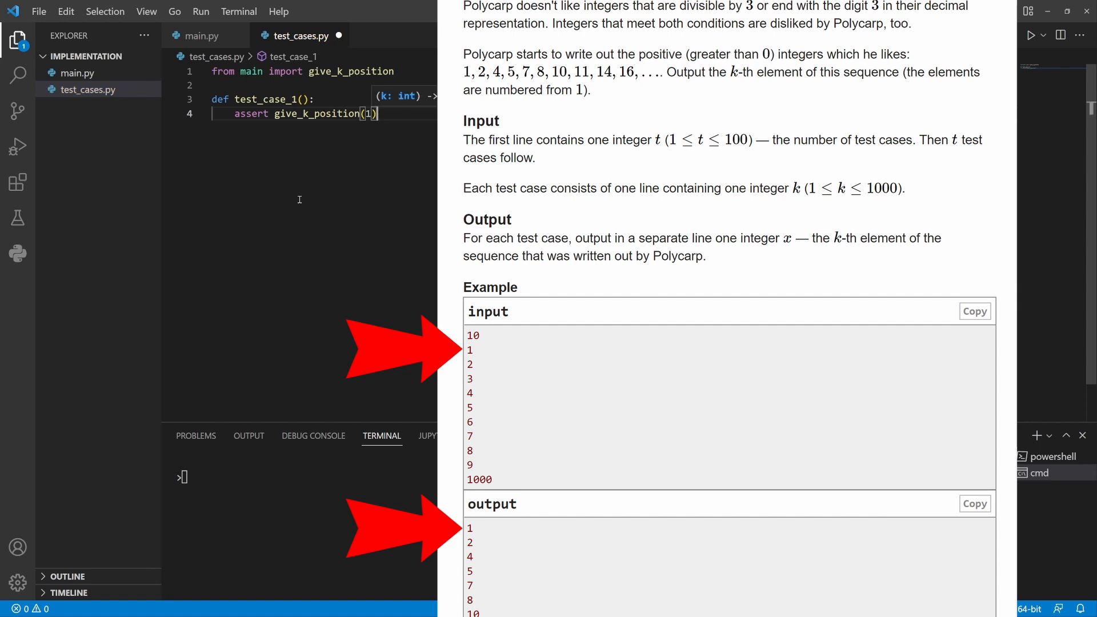
text(== 1)
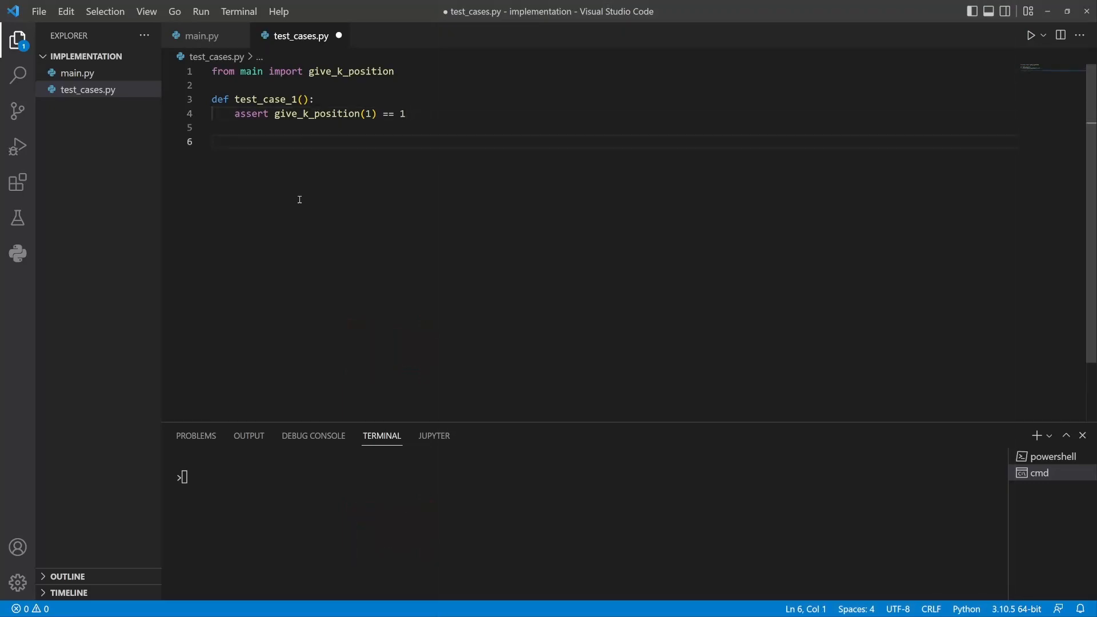
Write test_case_2 asserting give_k_position gives 2, continuing through test_case_10.
text(def tes)
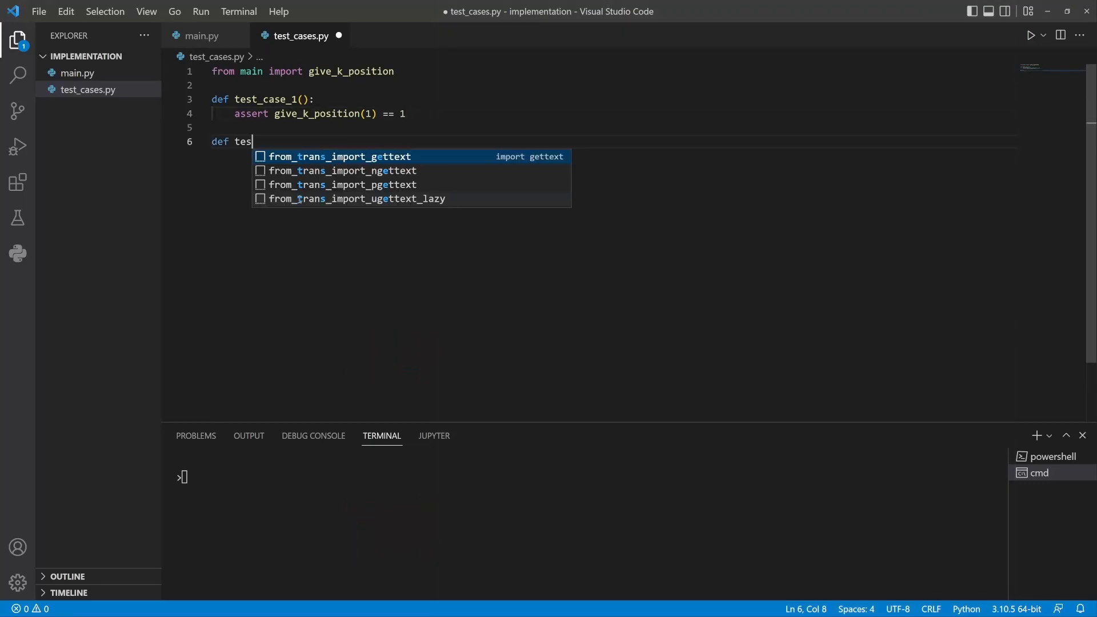
text(t_case)
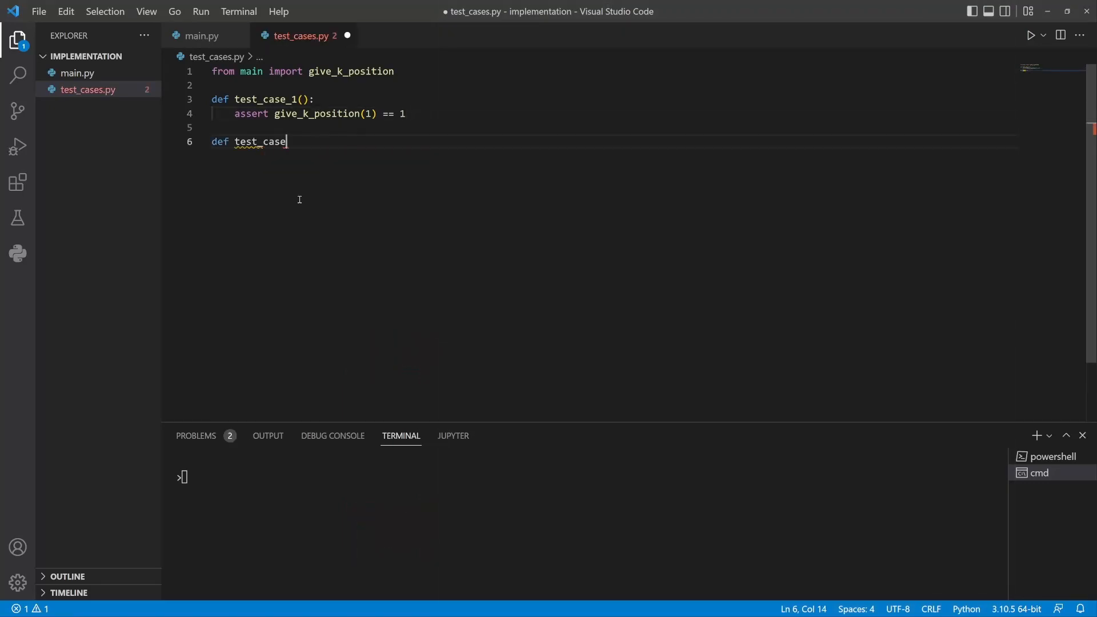
text(_2():)
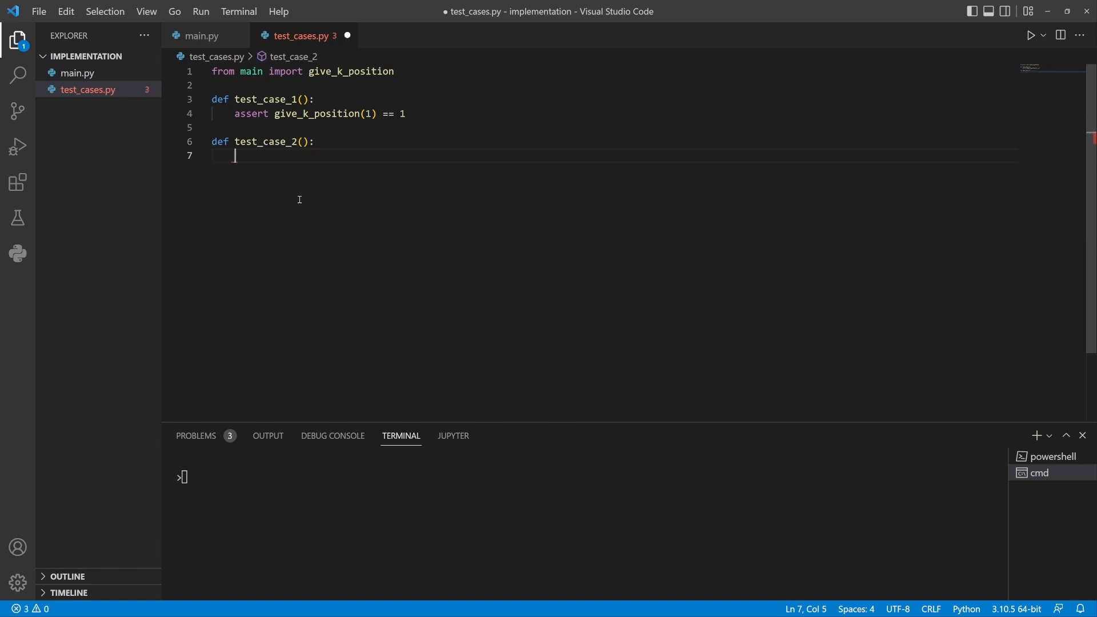
text(assert give_k_position(2) )))
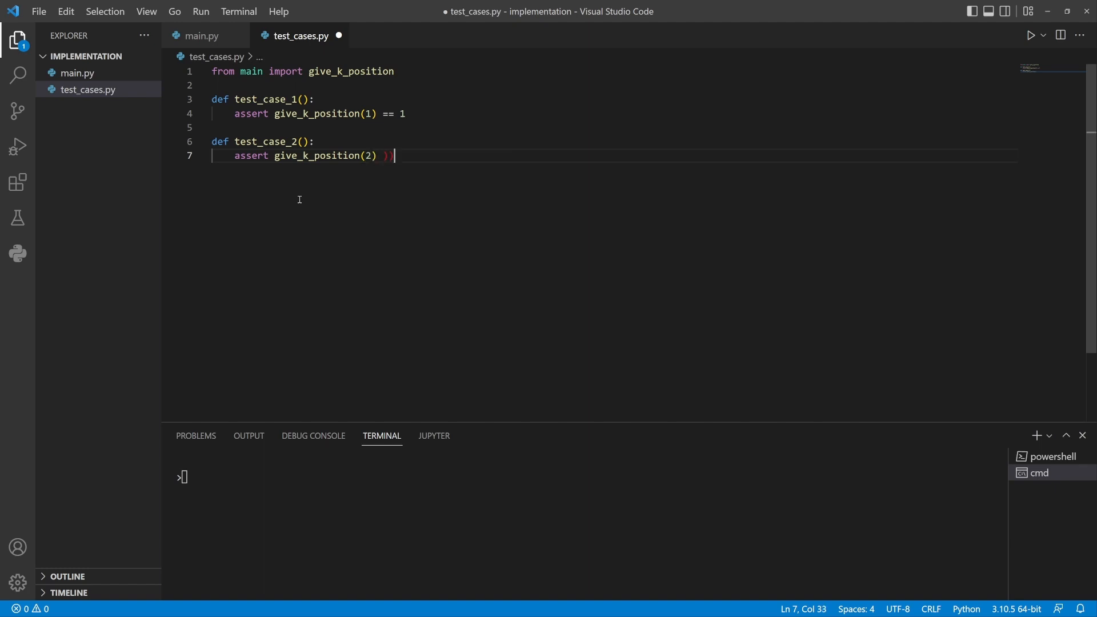
text(== 2)
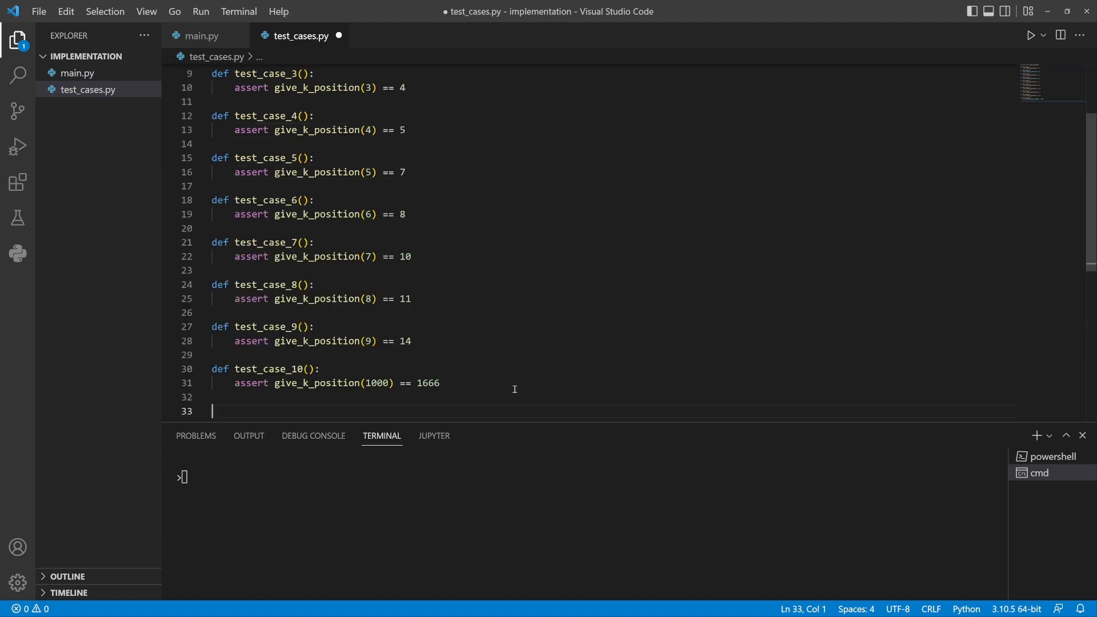
Save test_cases.py and run pytest, showing all 10 tests failing with 0.
key(ctrl+s)
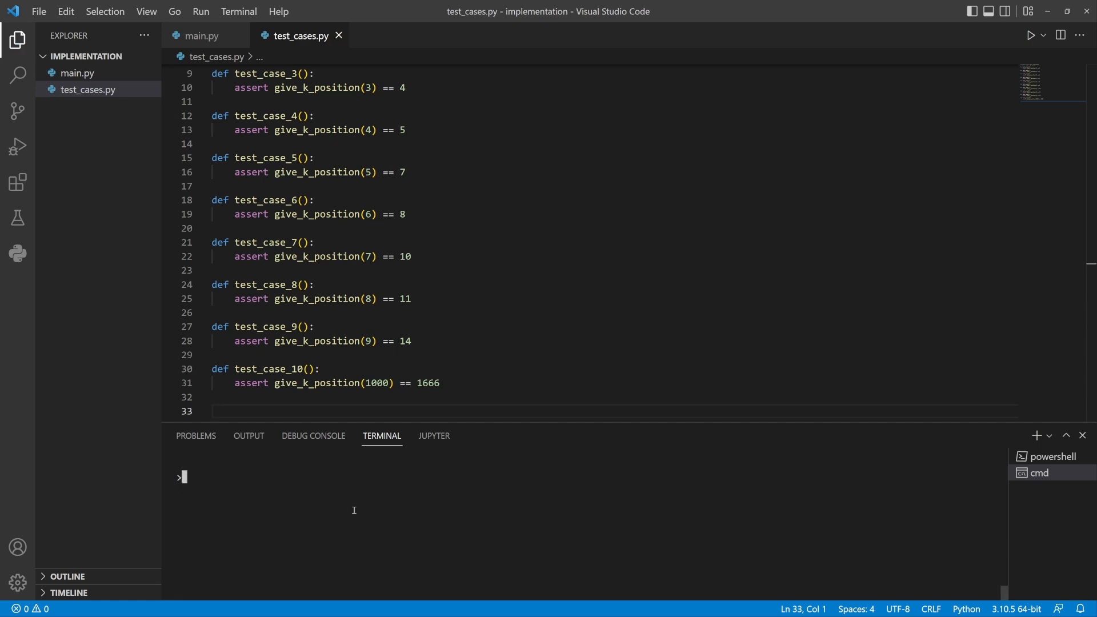
text(pyte)
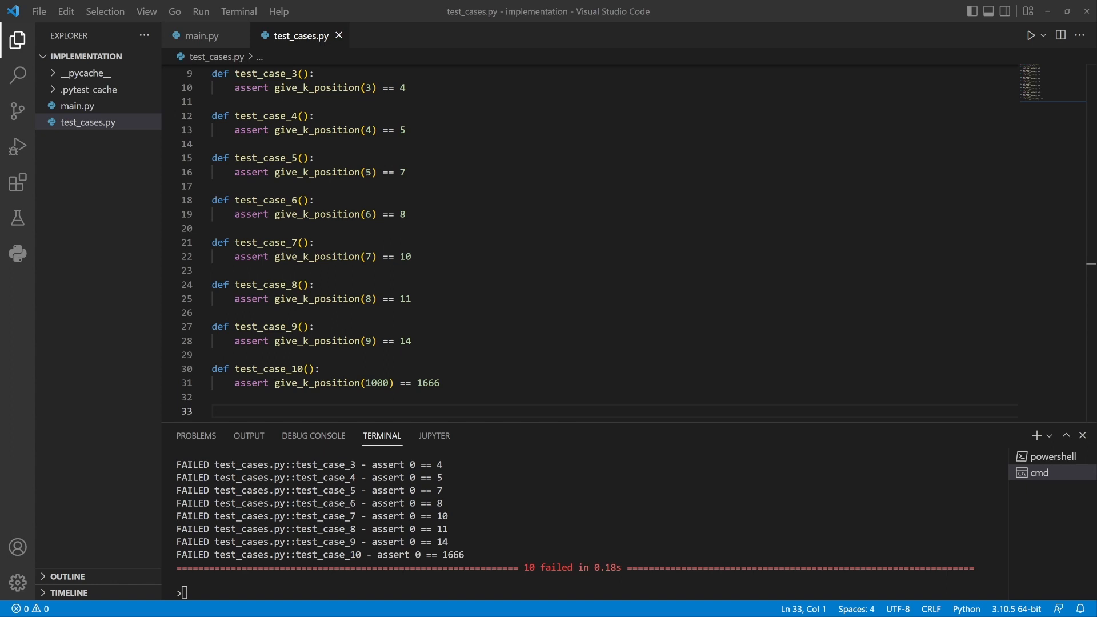
click(201, 35)
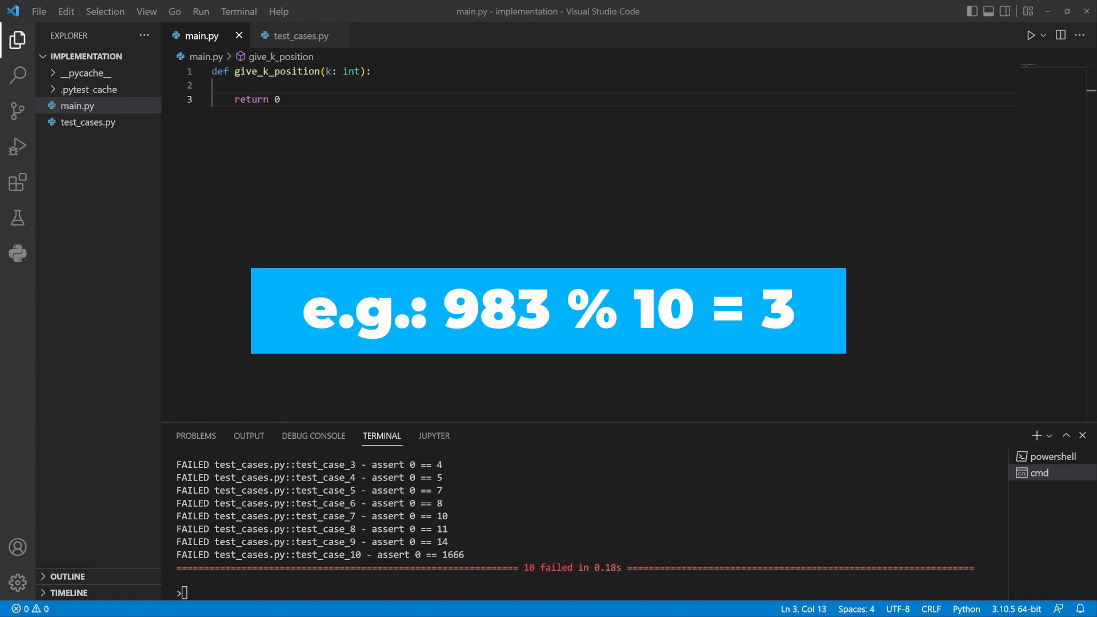
Initialise counter and a to 0 and start a while counter < k loop incrementing a.
click(283, 86)
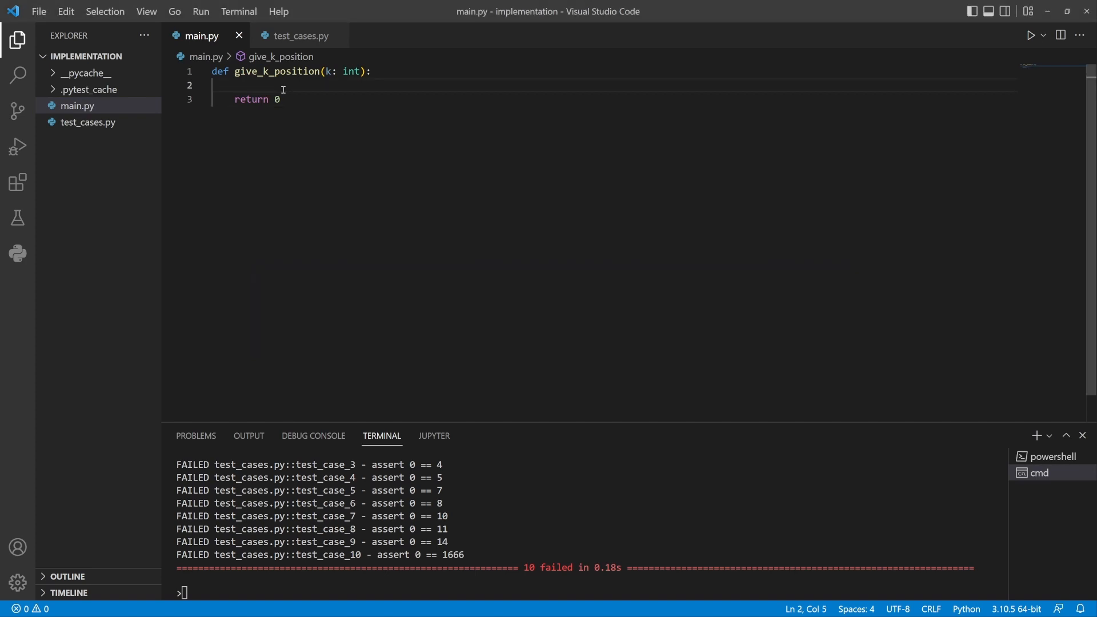
key(Enter)
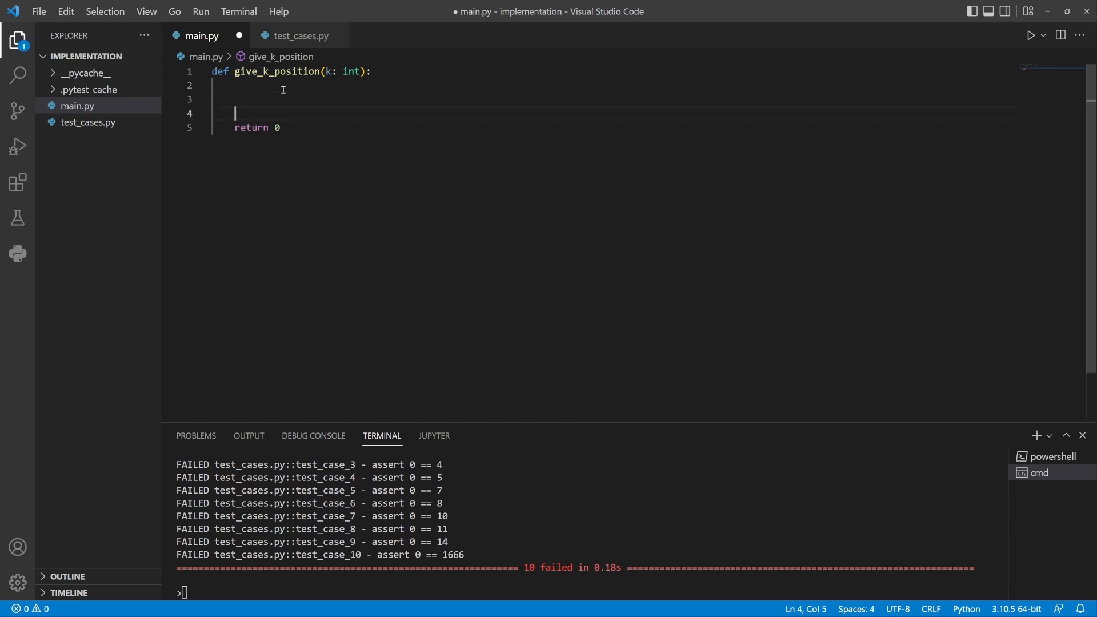
text(counter)
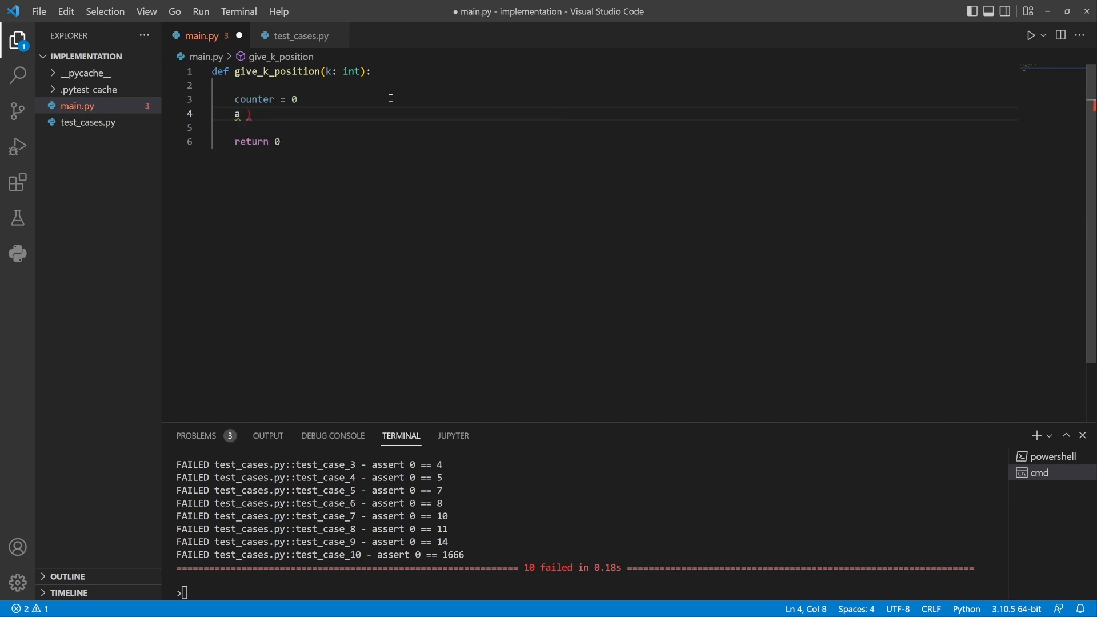
text(= 0)
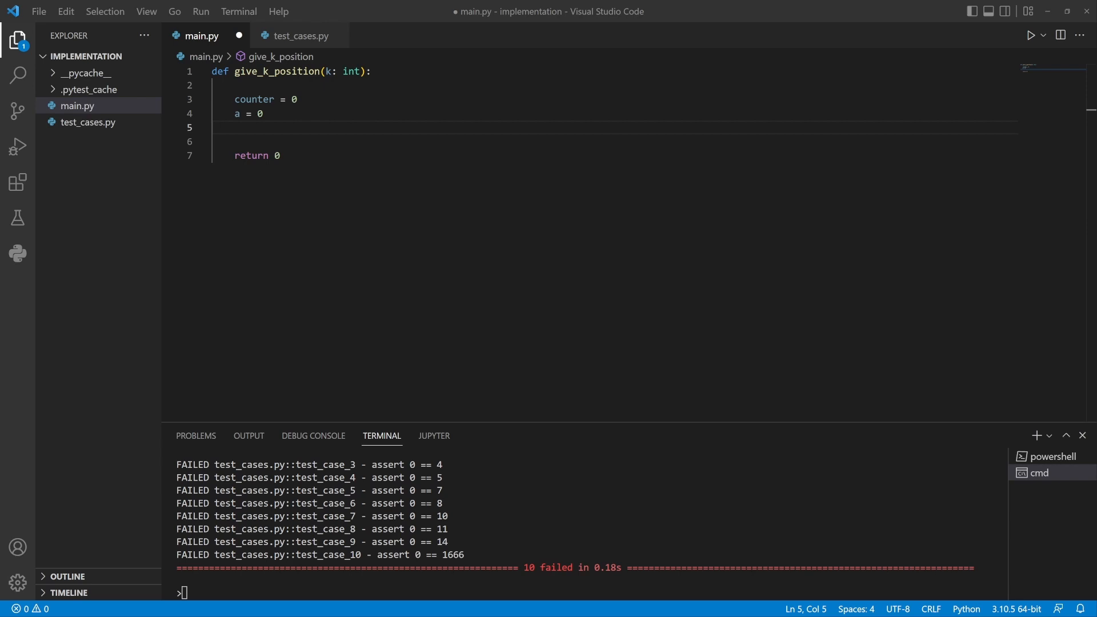
text(while counter <)
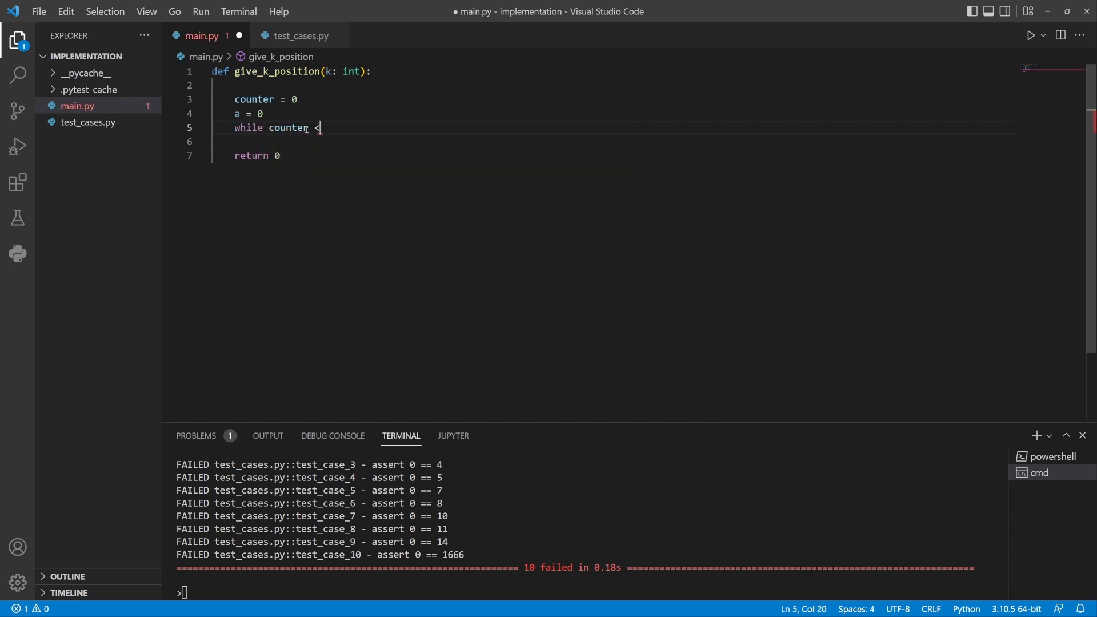
text(k:)
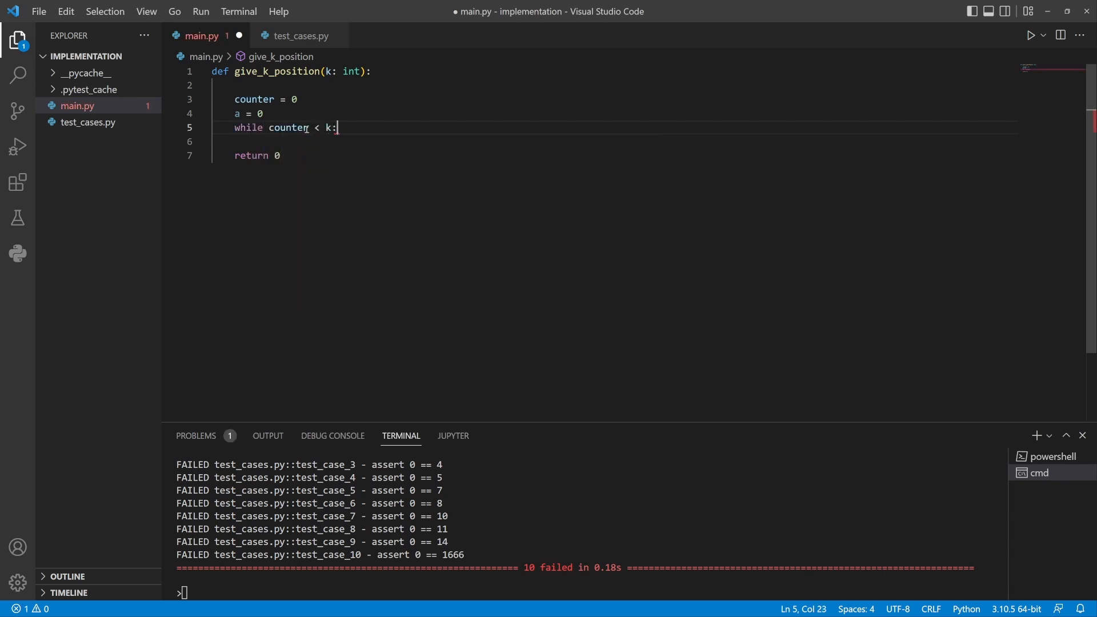
text(a = a + 1)
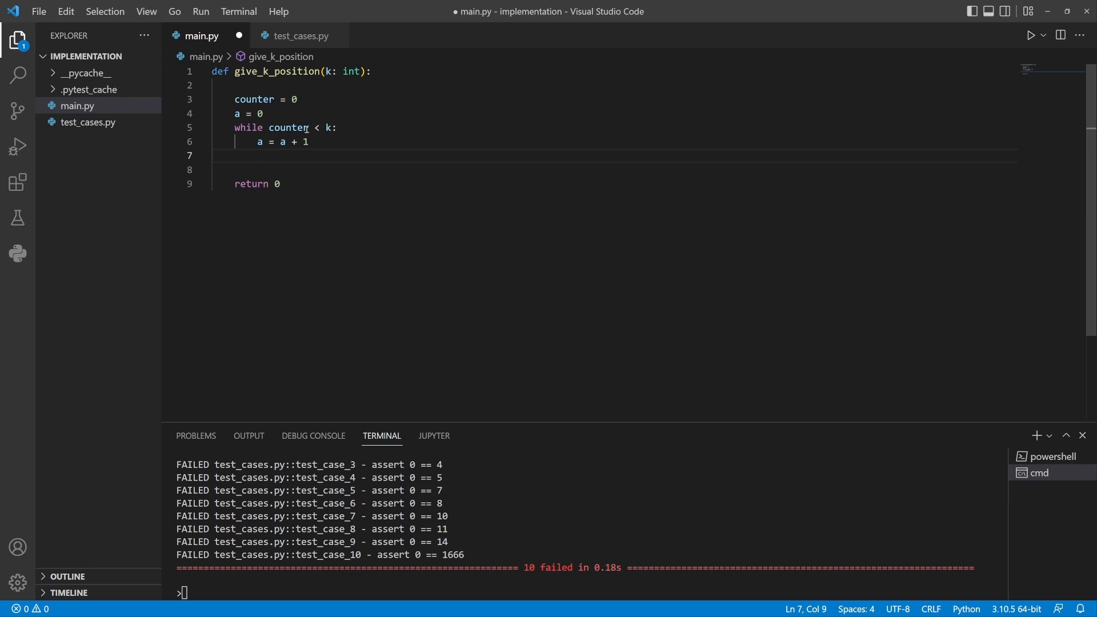
Add if a%3 != 0 and (a%10) != 3 check that increments counter.
text(if a)
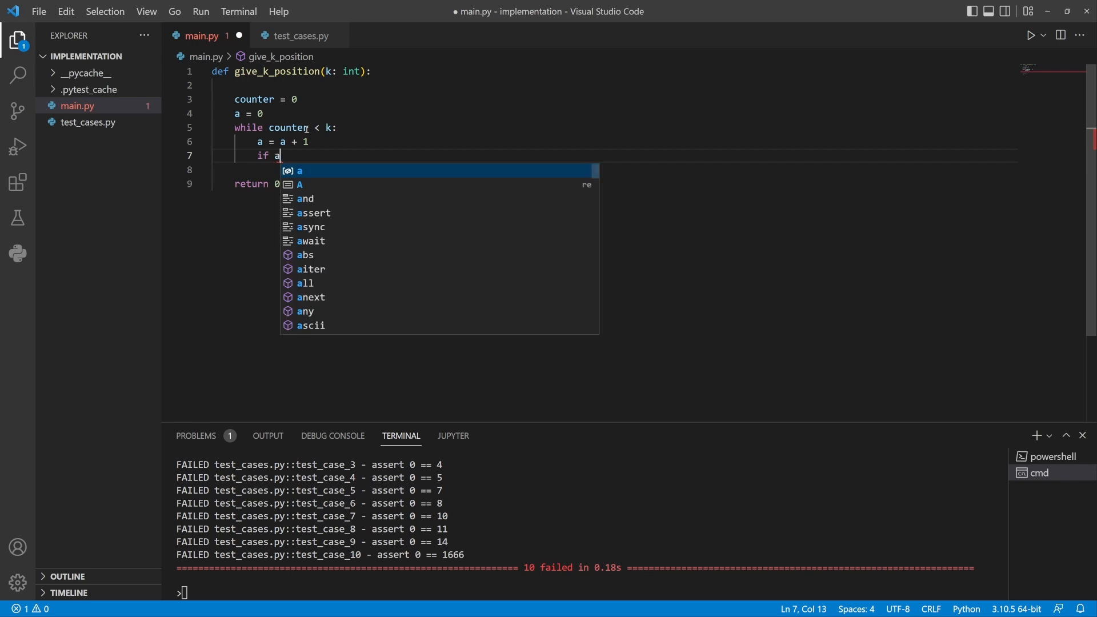
text(%)
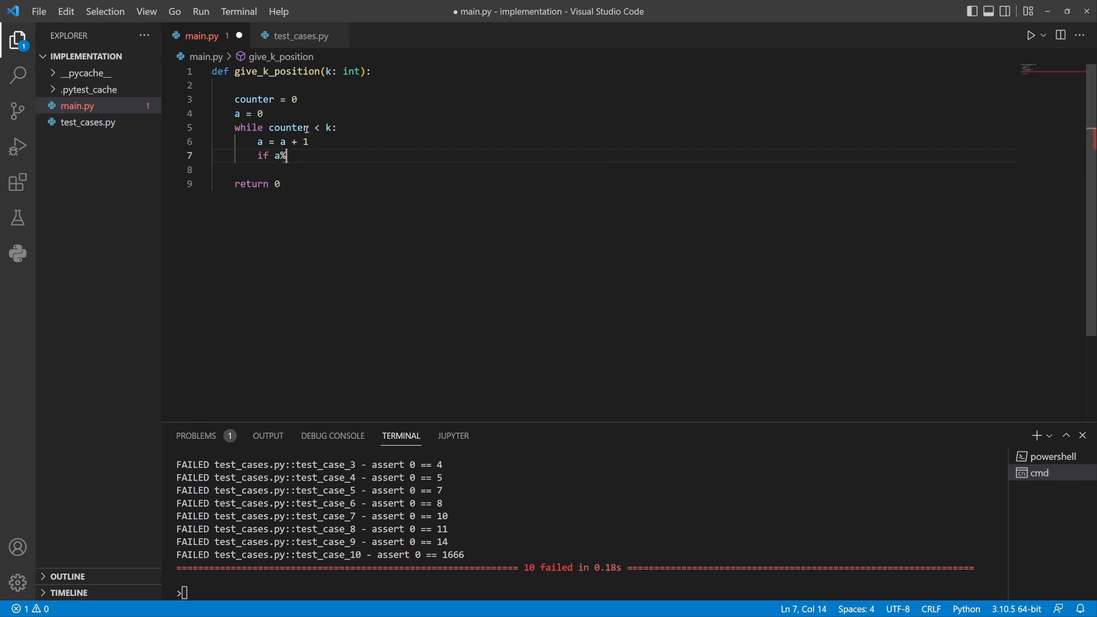
text(3)
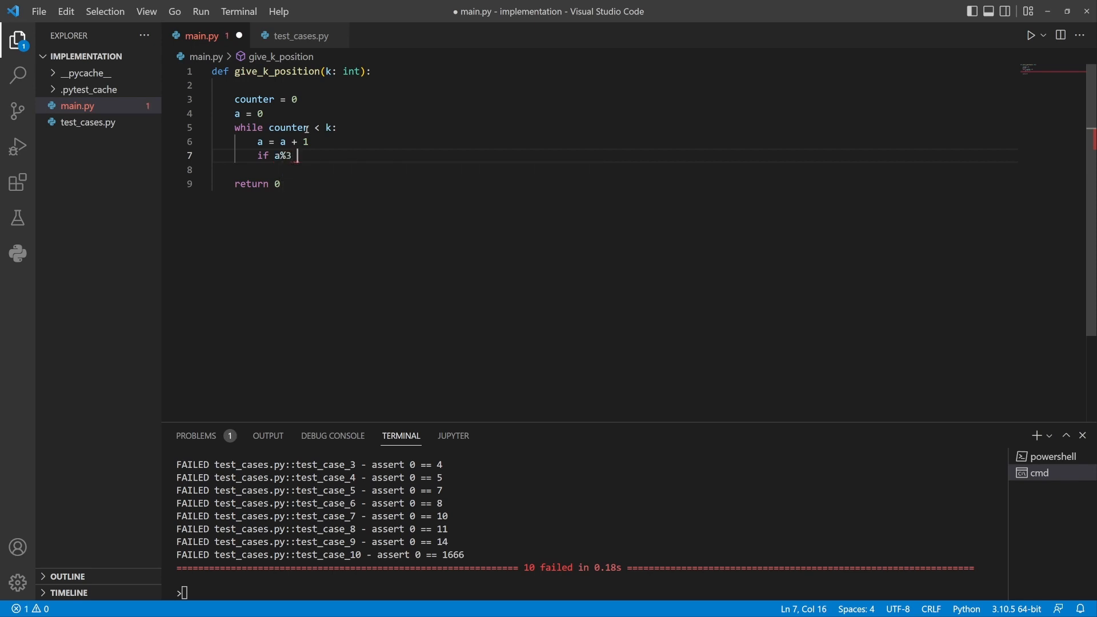
text(!= 0)
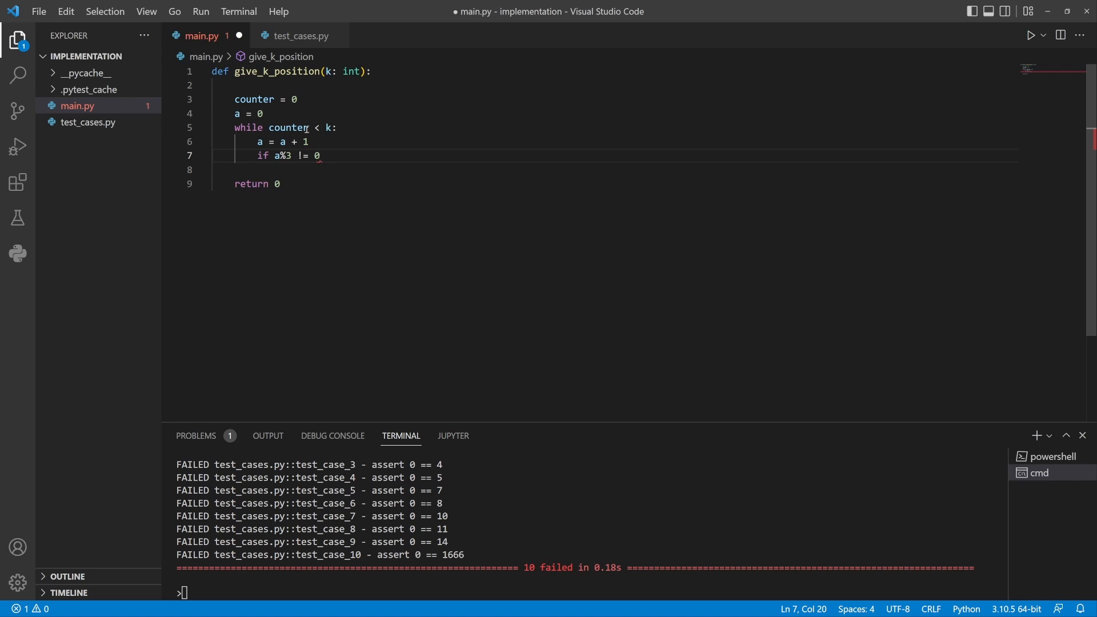
text(and)
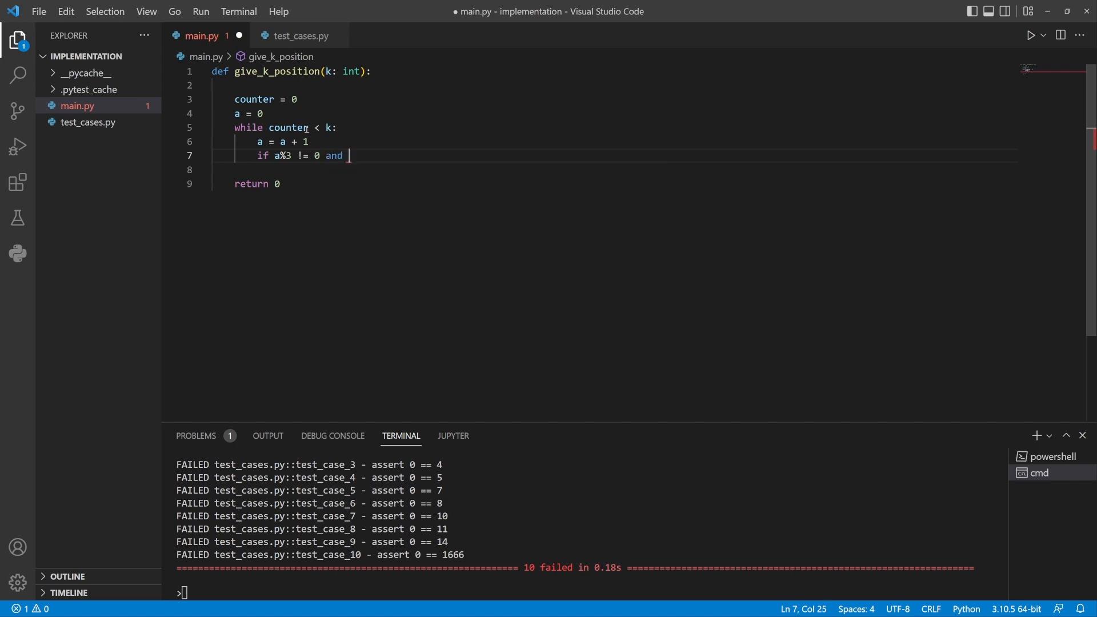
text((a)
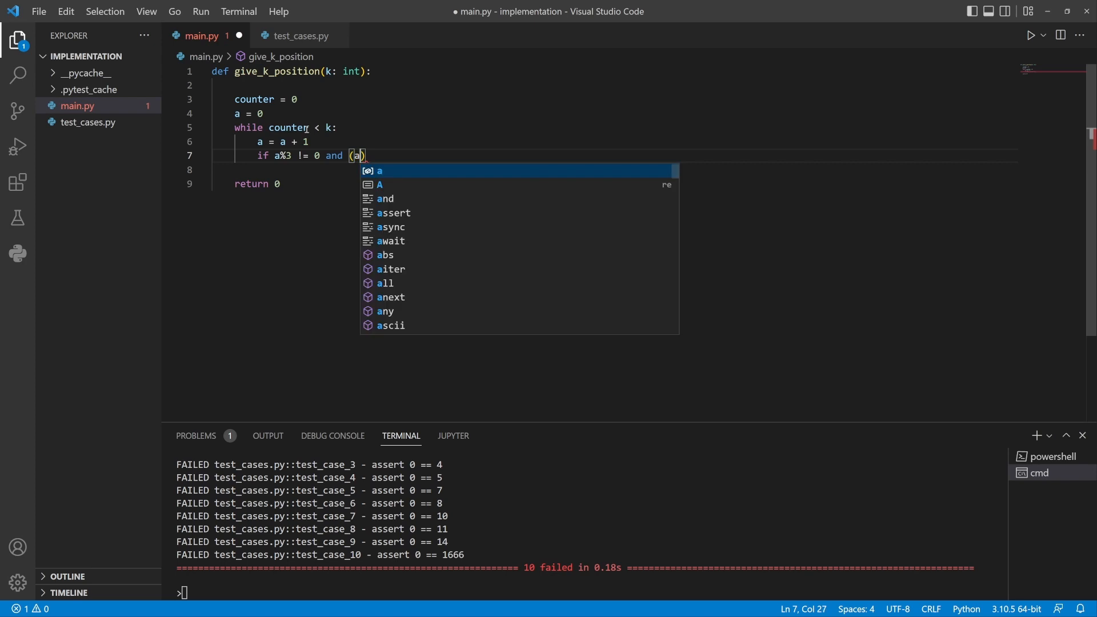
text(%10)
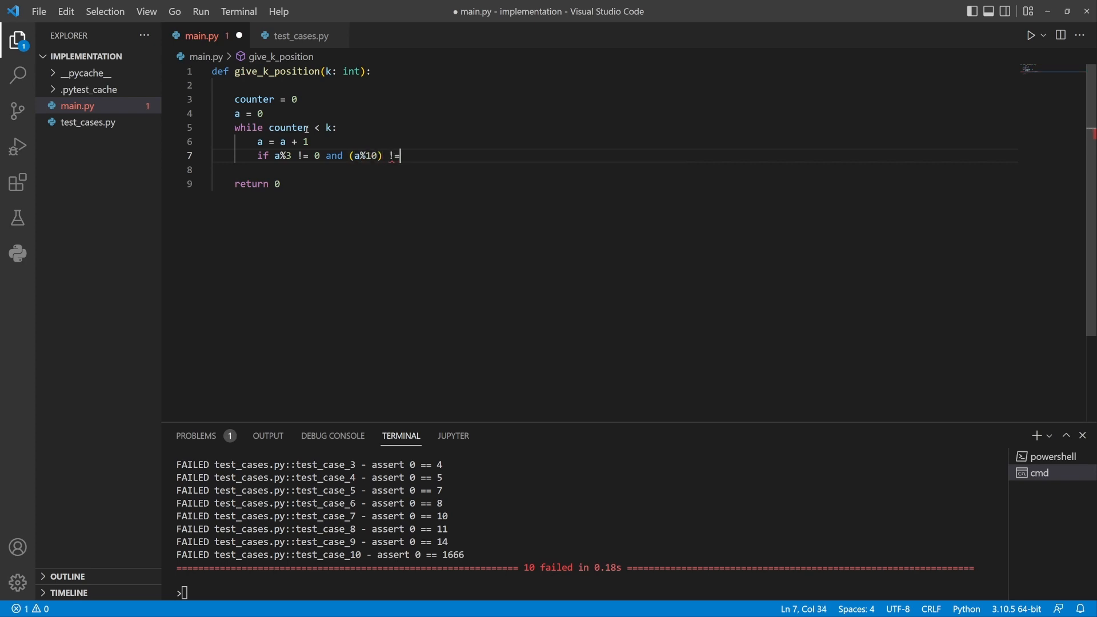
text(3:)
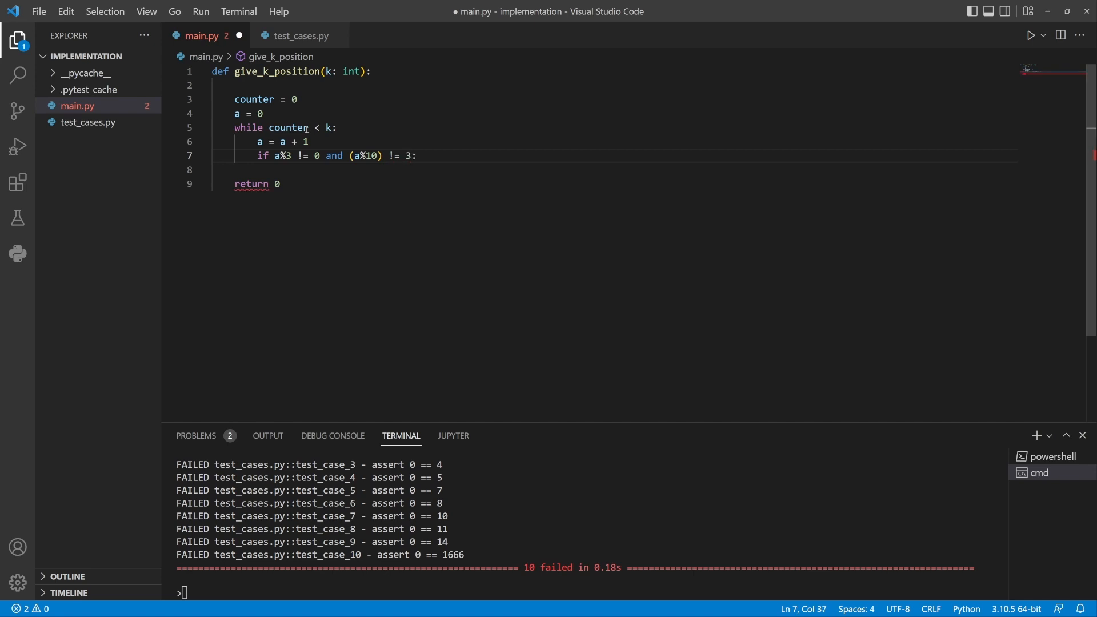
text(counter)
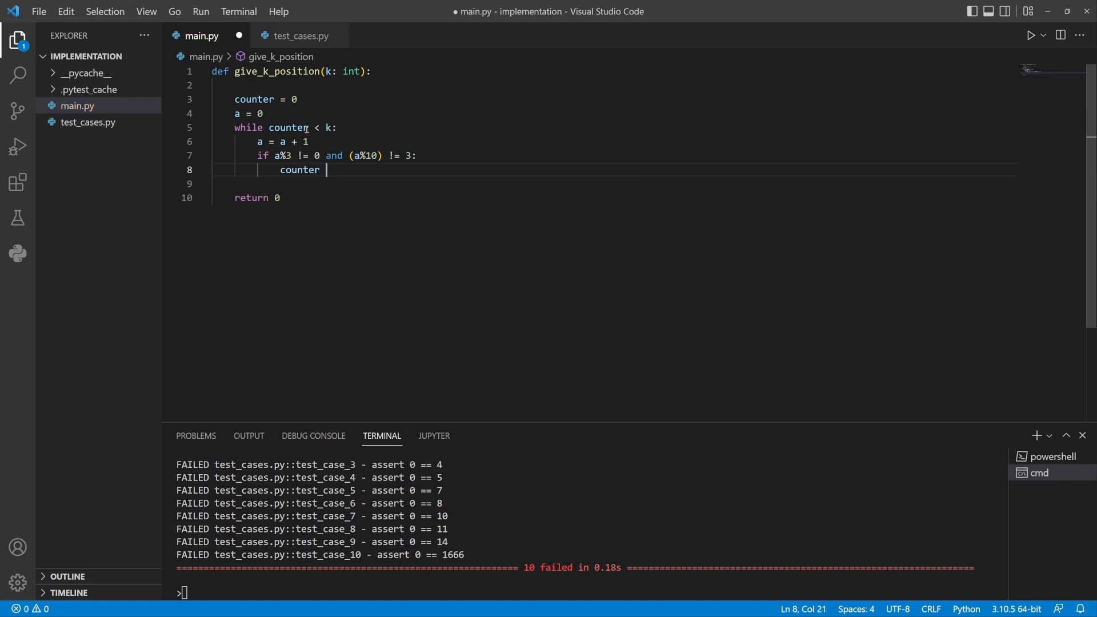
text(+= 1)
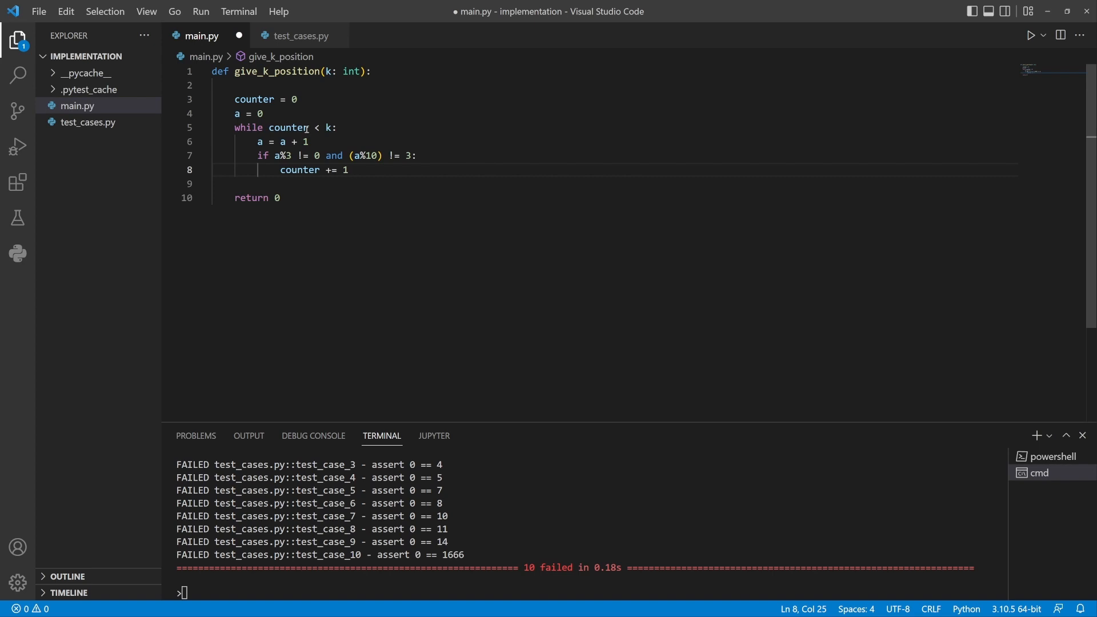
Change the function to return a instead of 0 and save main.py.
click(283, 197)
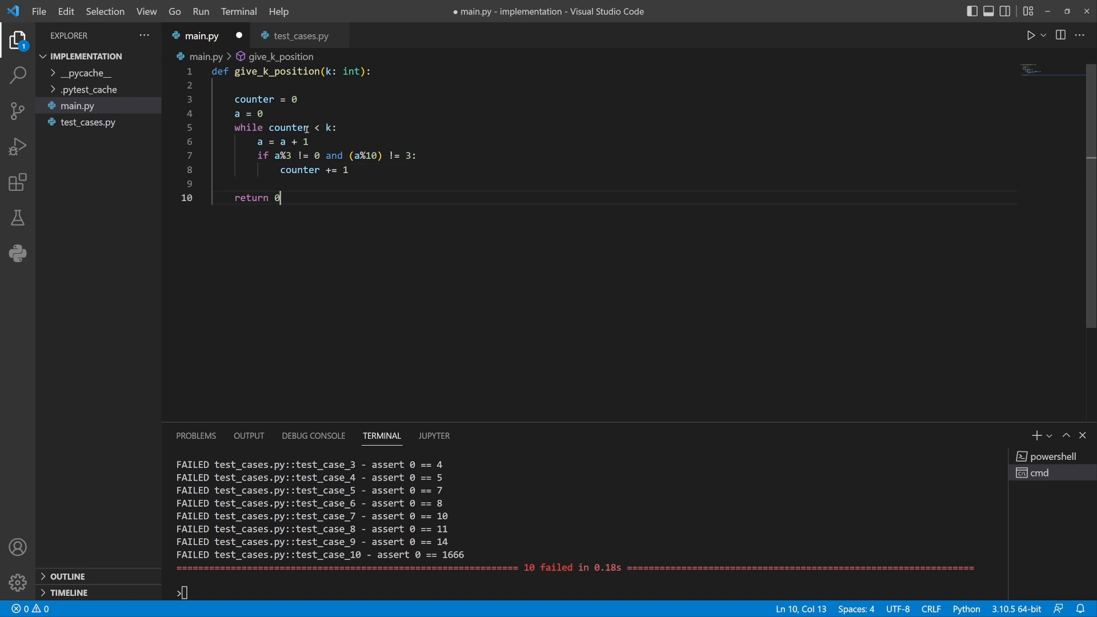
text(a)
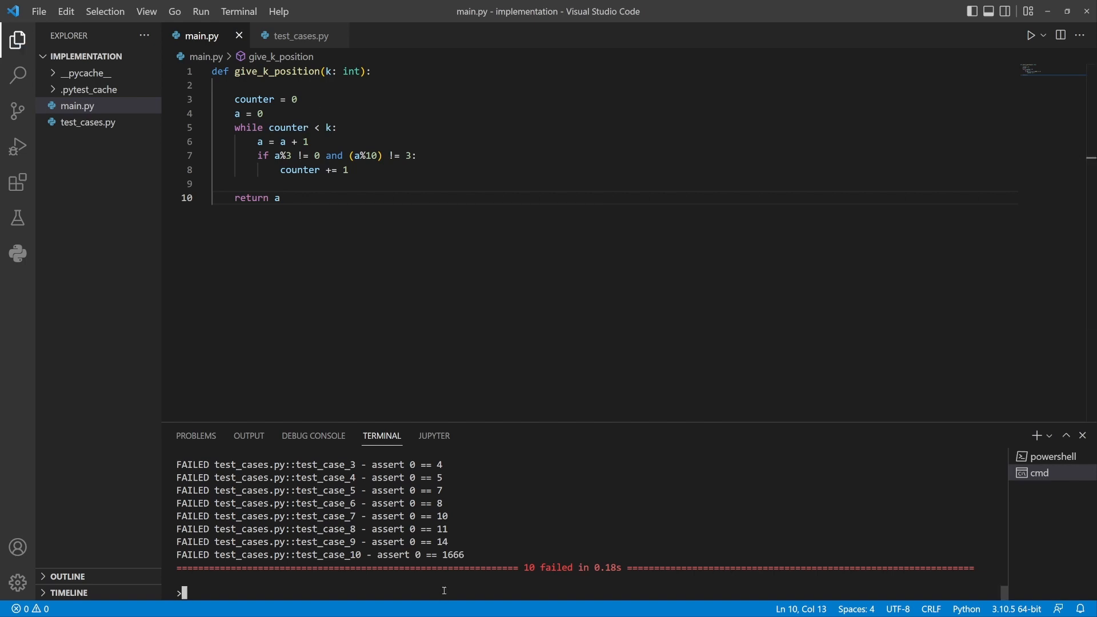
Rerun pytest in the terminal, now reporting all 10 tests passing.
text(pyte)
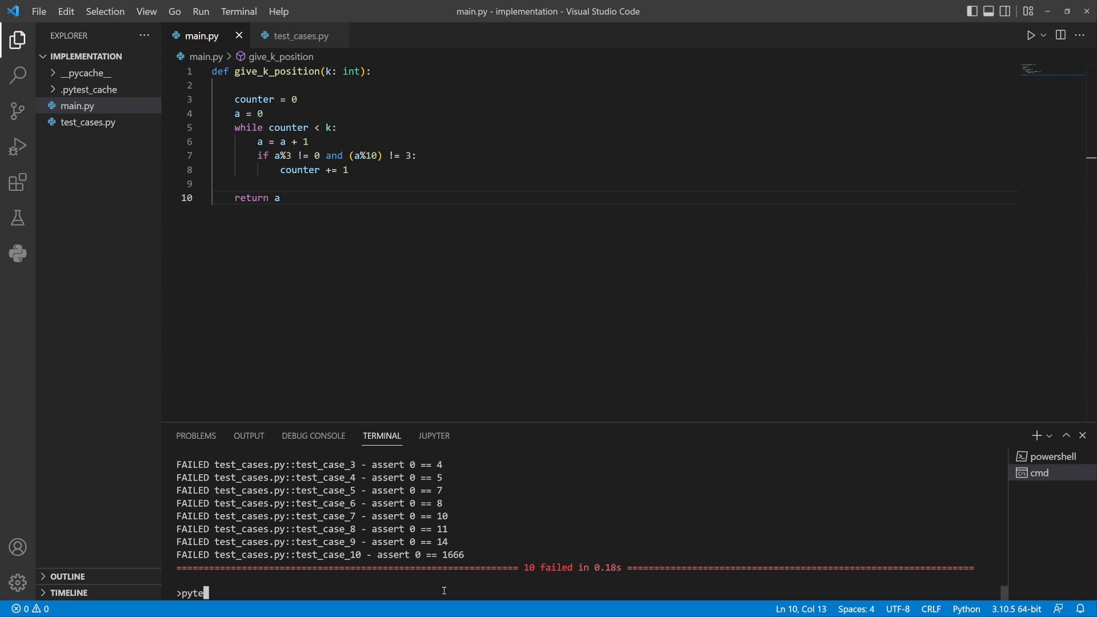
key(Return)
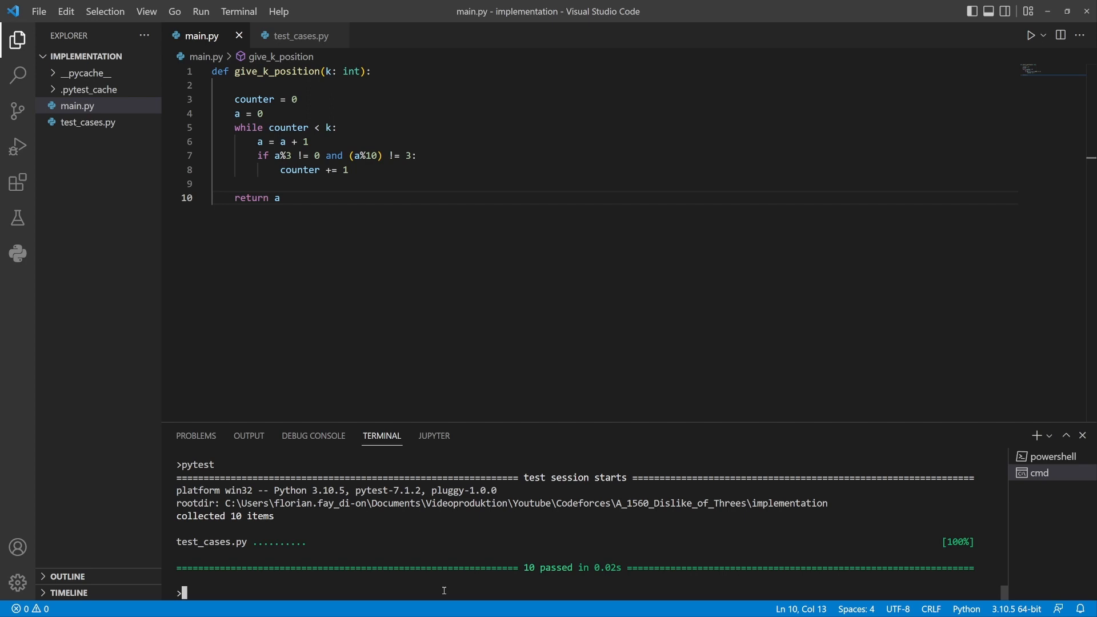
mouse_move(421, 265)
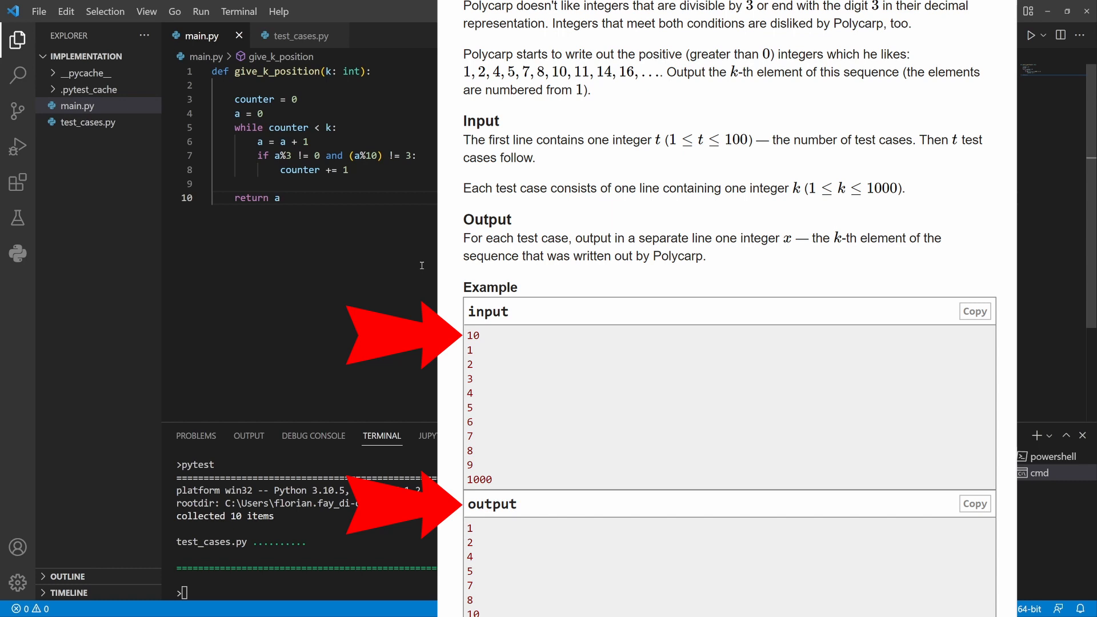
Add number_of_cases = int(input()) below the function.
text(number_of_case)
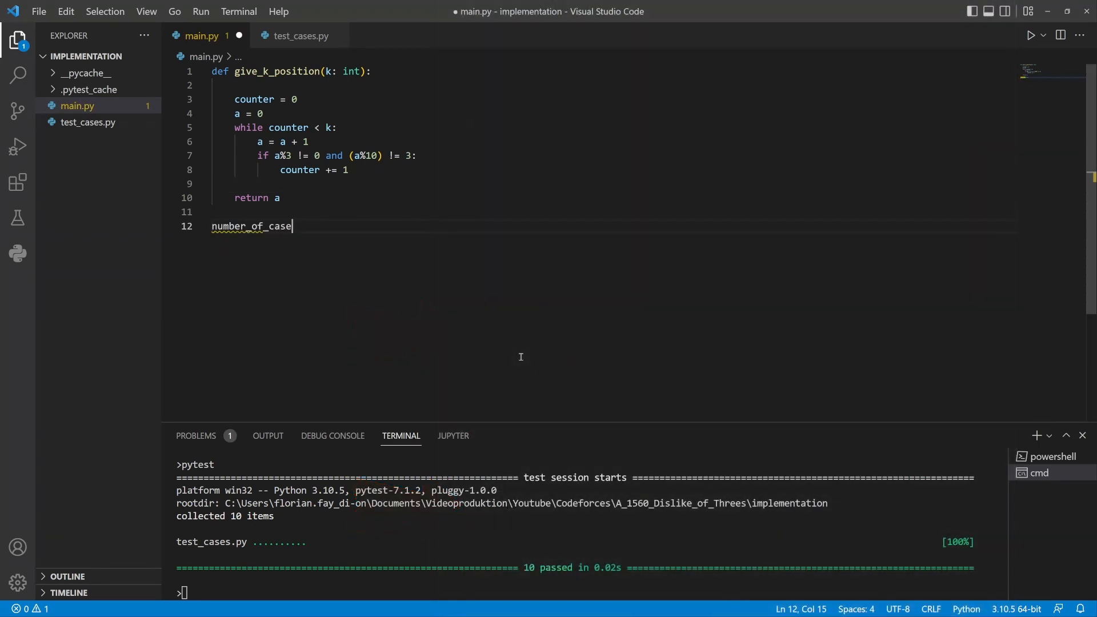
text(s =)
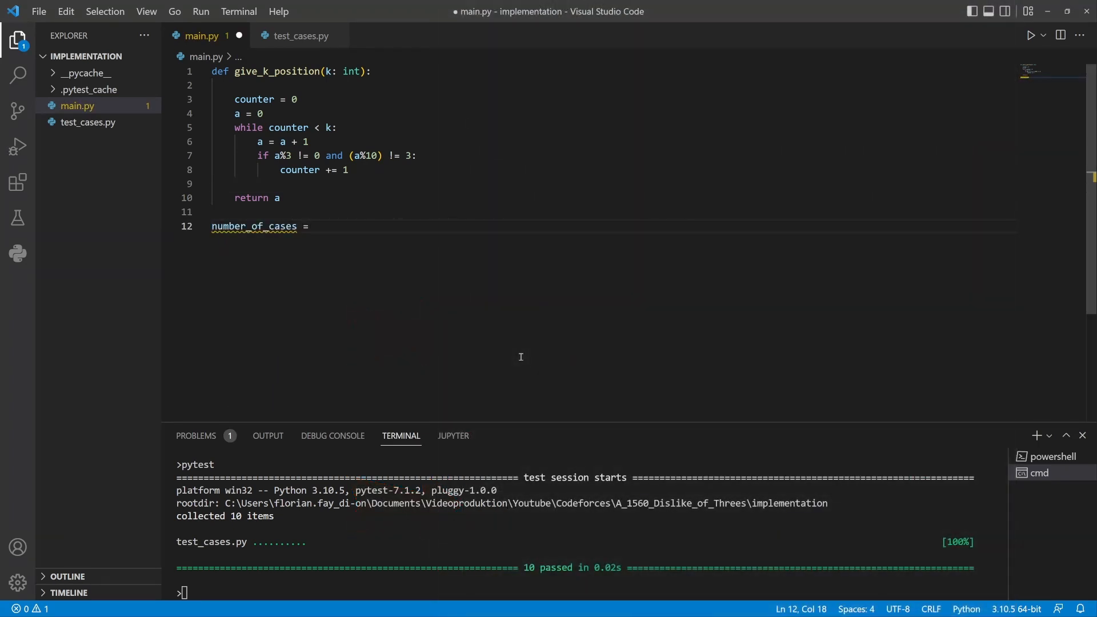
text(int(input()
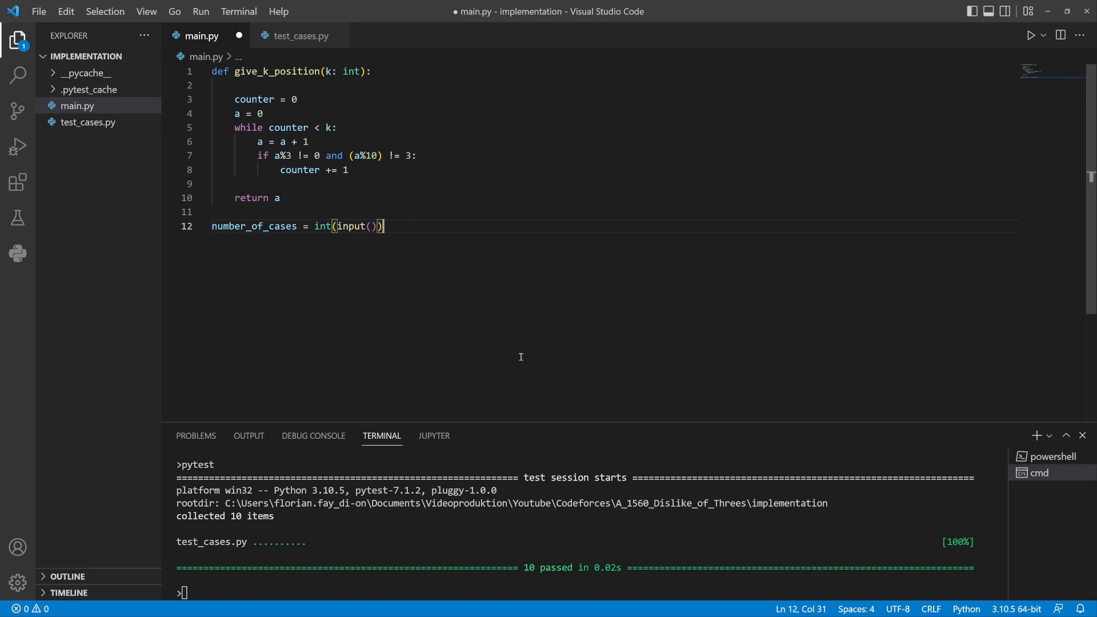
key(Enter)
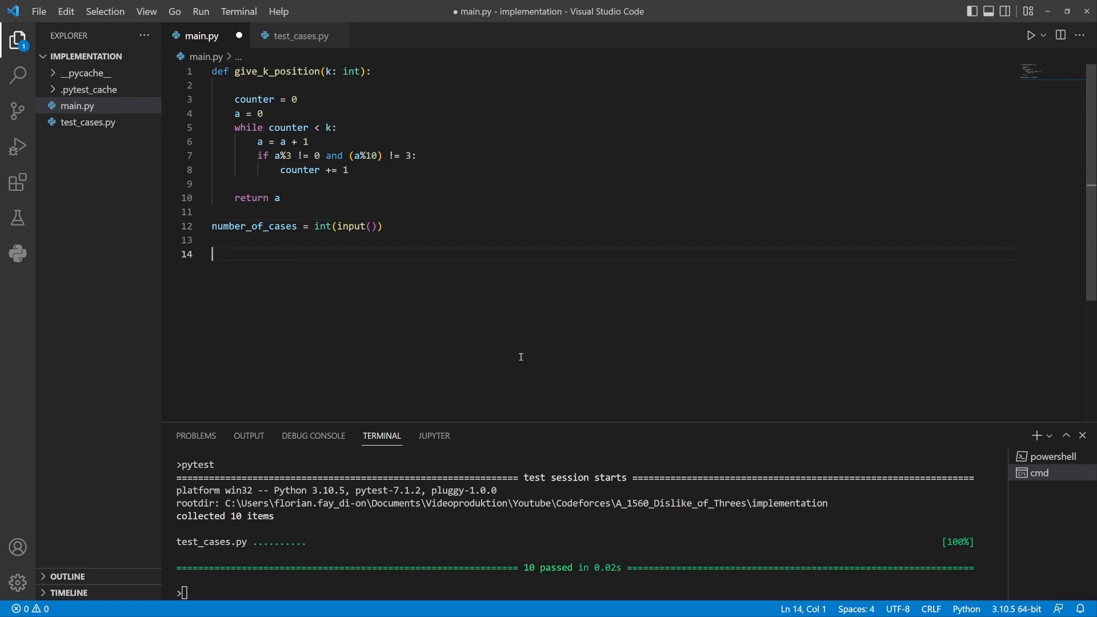
Add a for loop over the cases printing give_k_position(int(input())).
text(for i in)
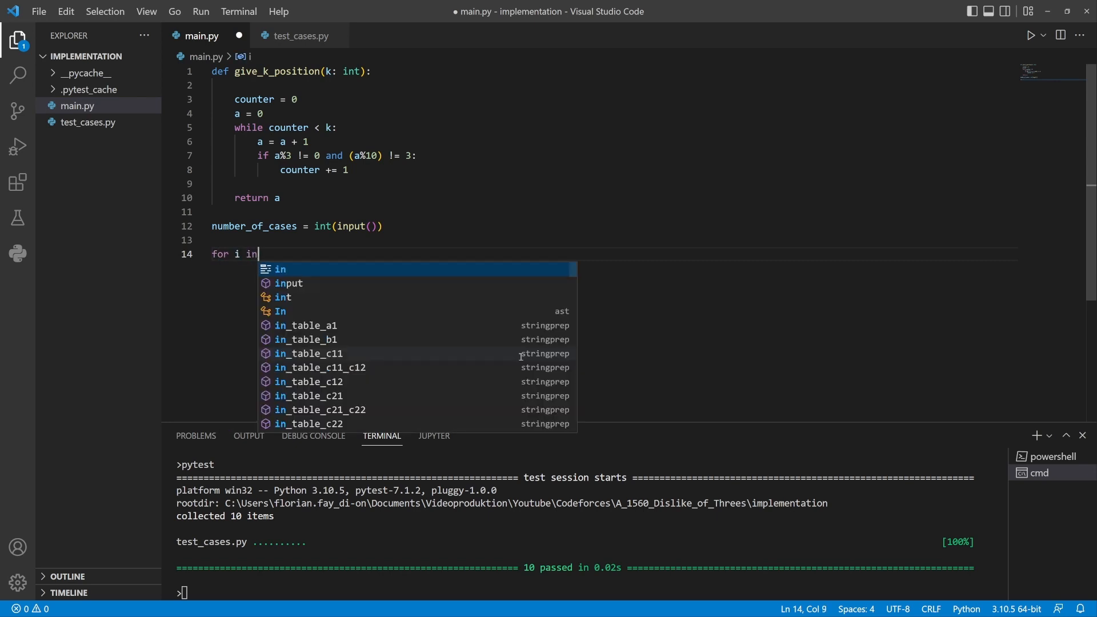
text(range(number_of_cases):)
text(print)
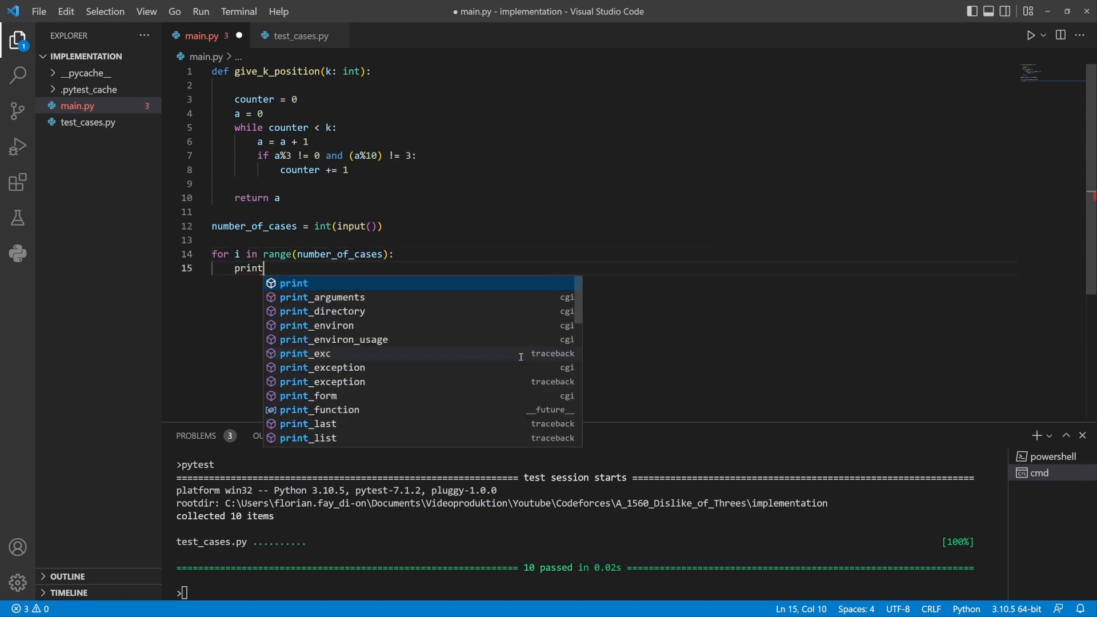
text((give_k_position)
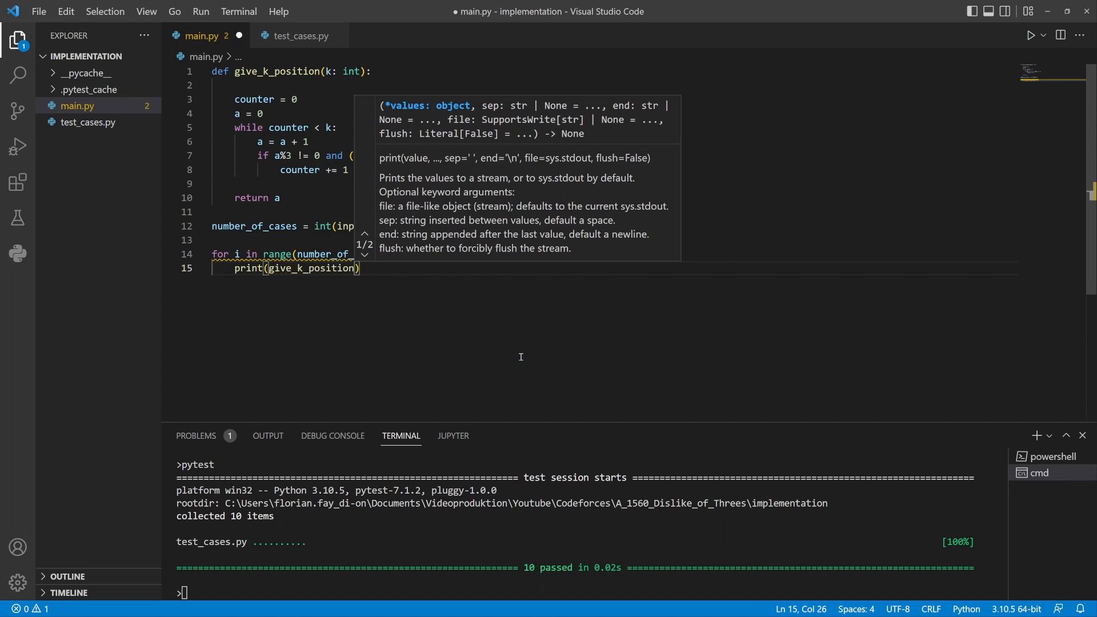
text(int)
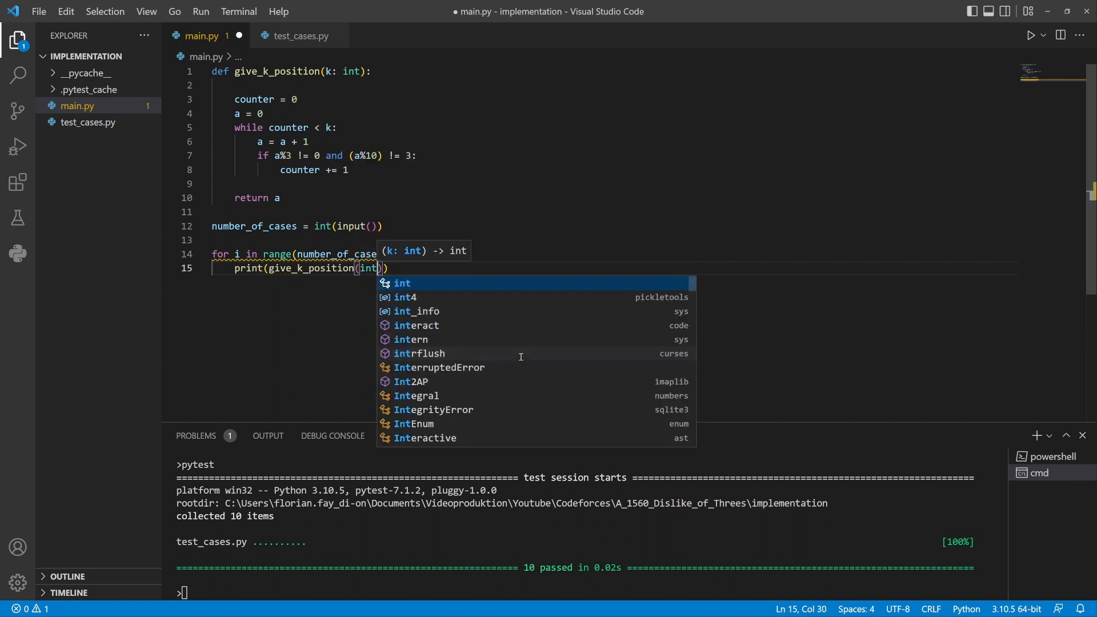
text(input)
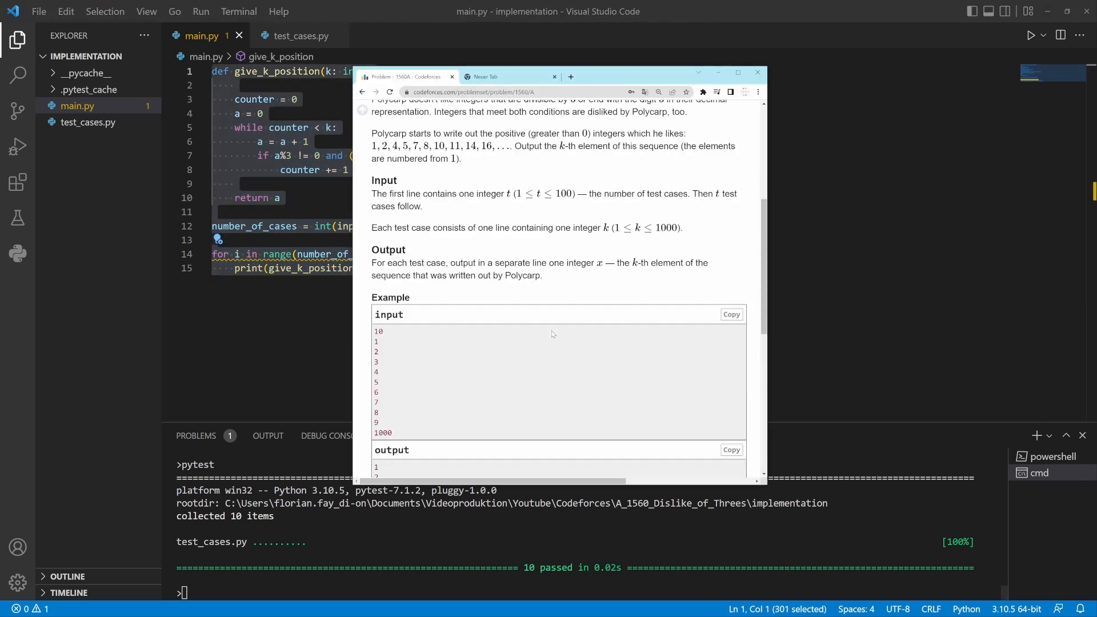
Submit the pasted solution on the Codeforces submit page for 1560A, receiving Accepted.
scroll(up, 3)
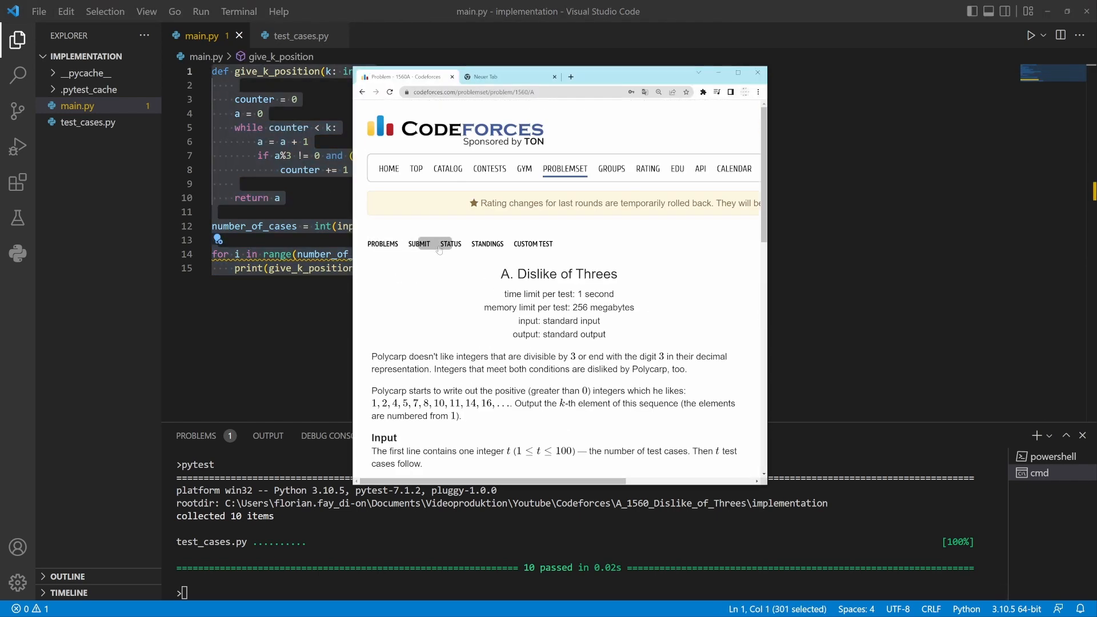
click(420, 243)
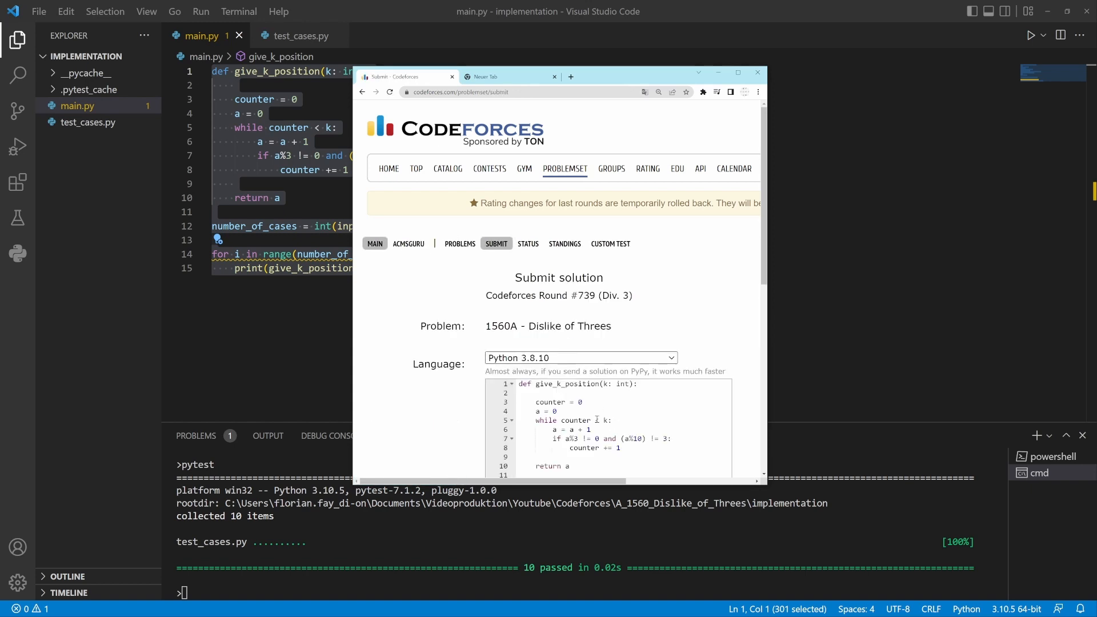
scroll(down, 3)
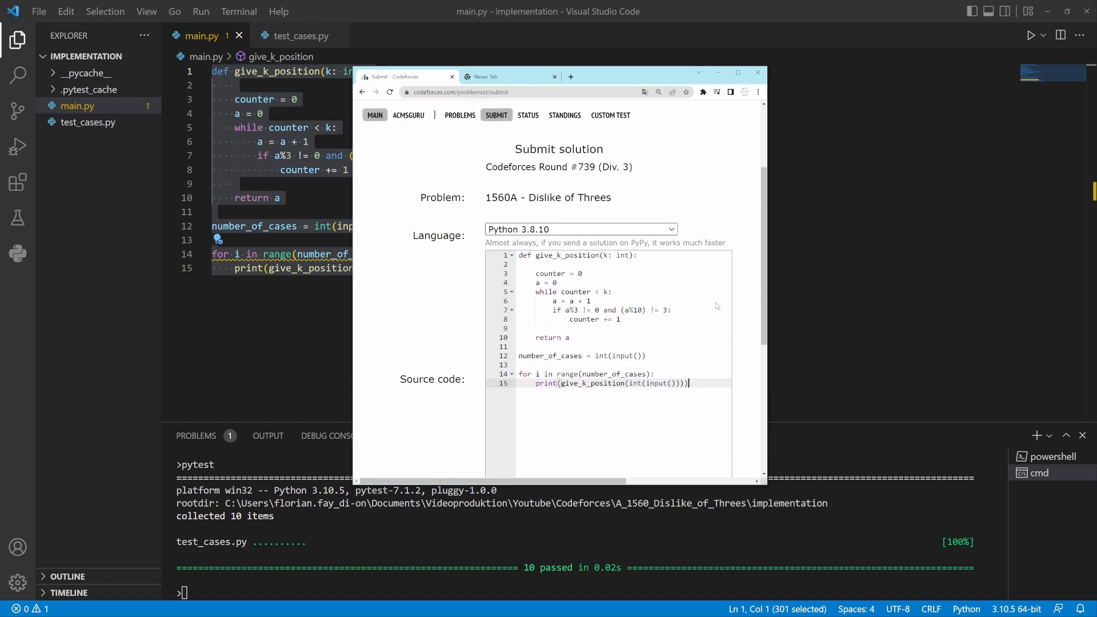
scroll(down, 3)
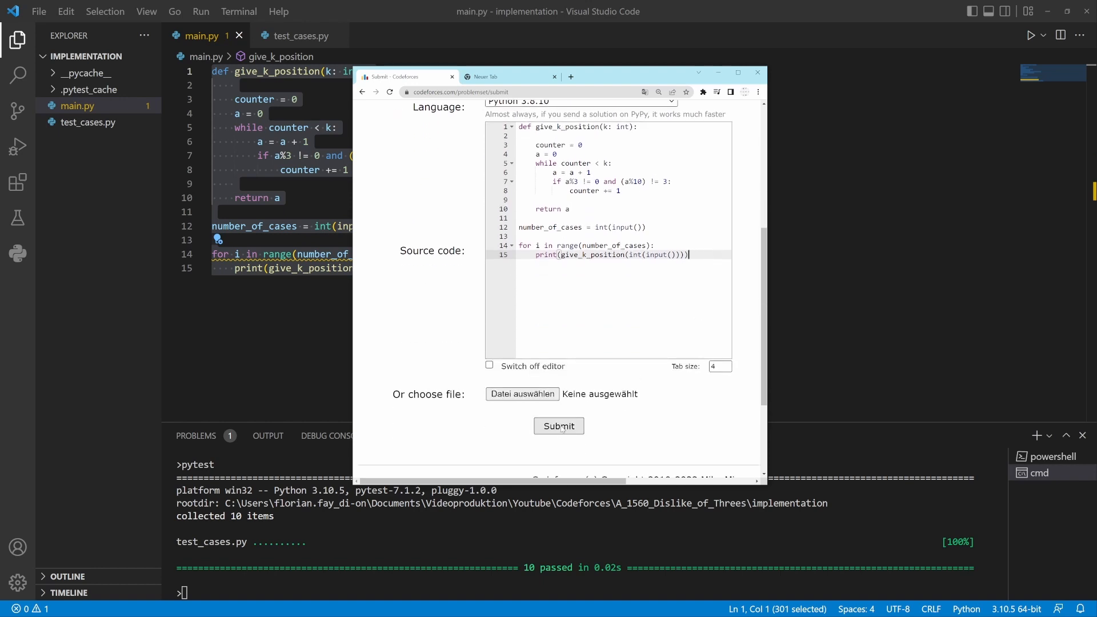
click(559, 426)
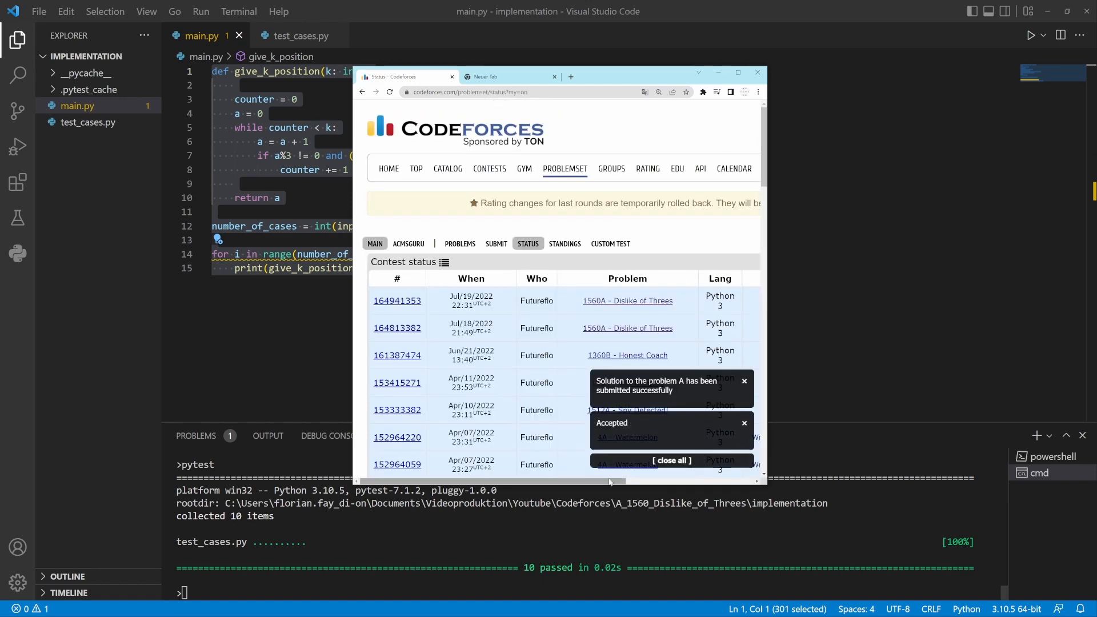